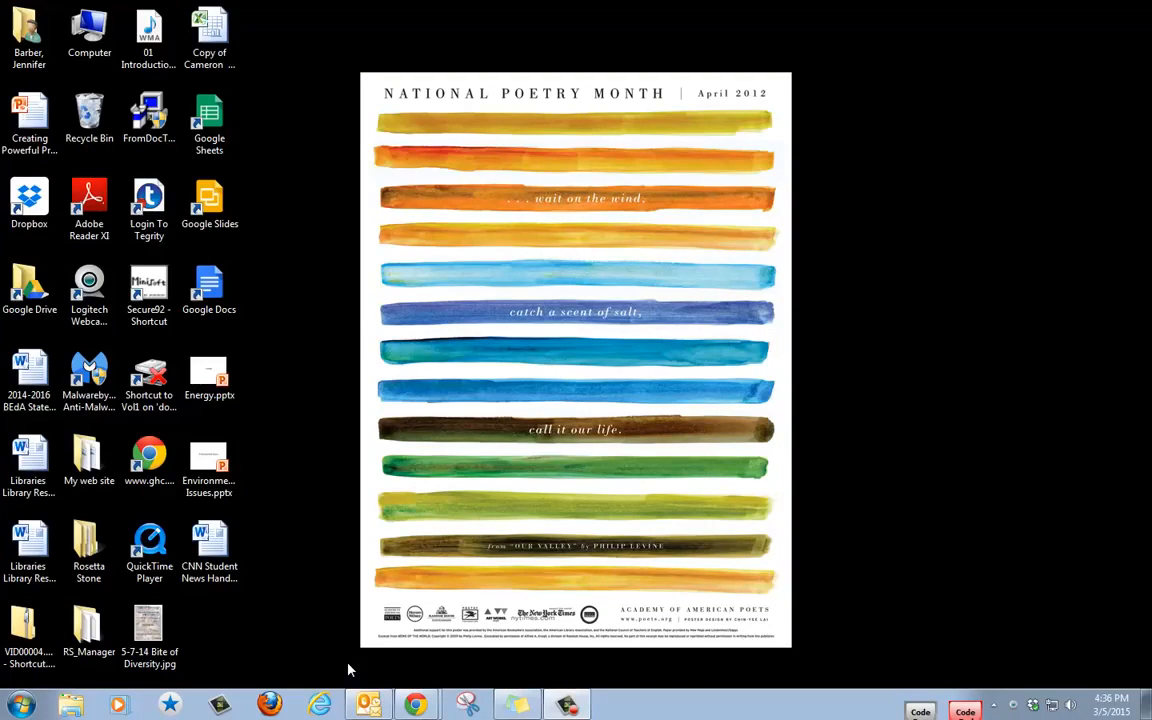
mouse_move(336, 664)
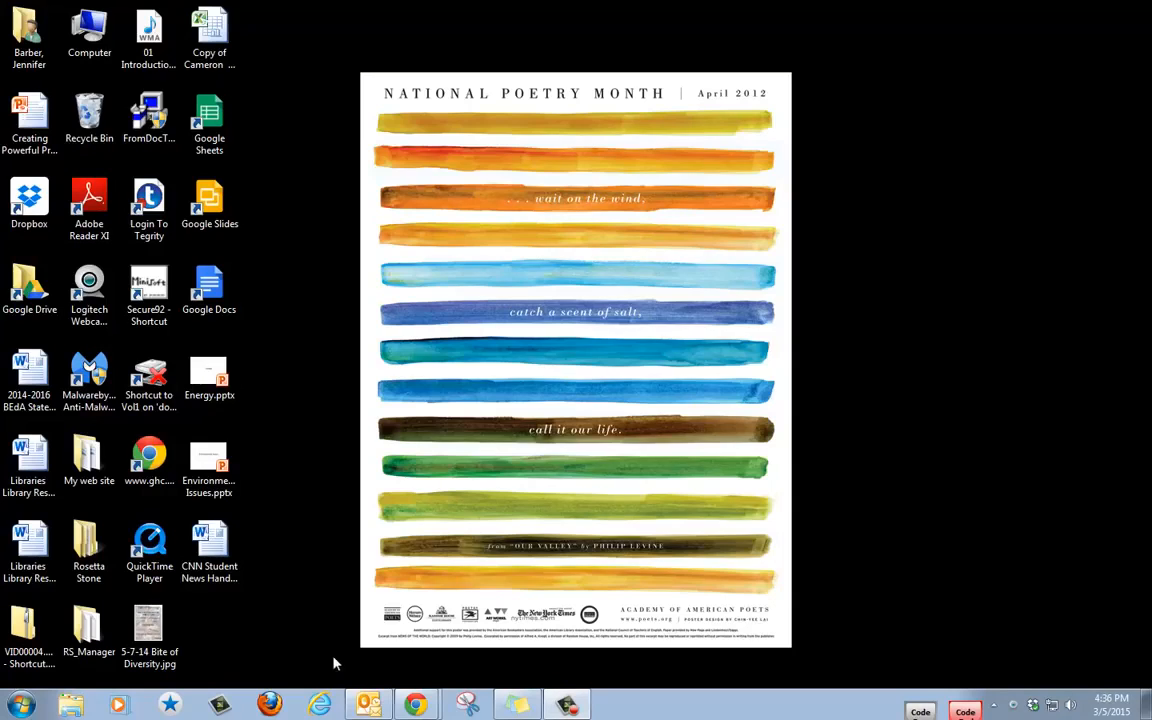
mouse_move(18, 704)
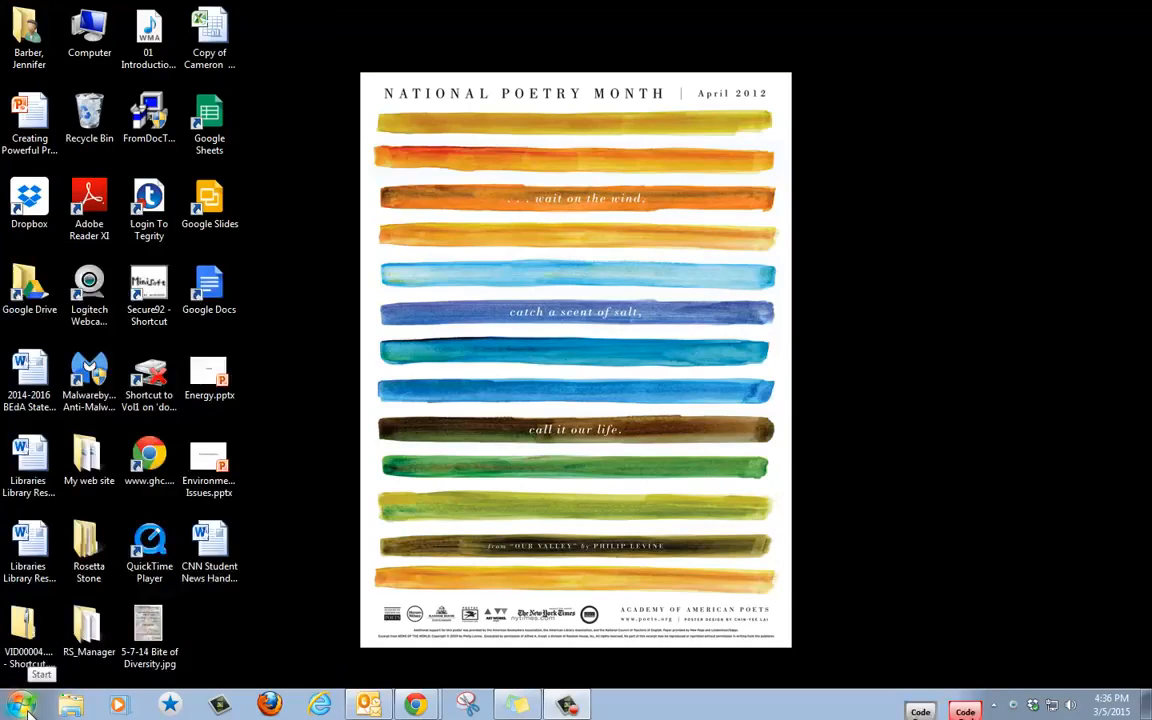
Bring up the Start menu listing installed programs, including Microsoft Word 2010.
click(18, 704)
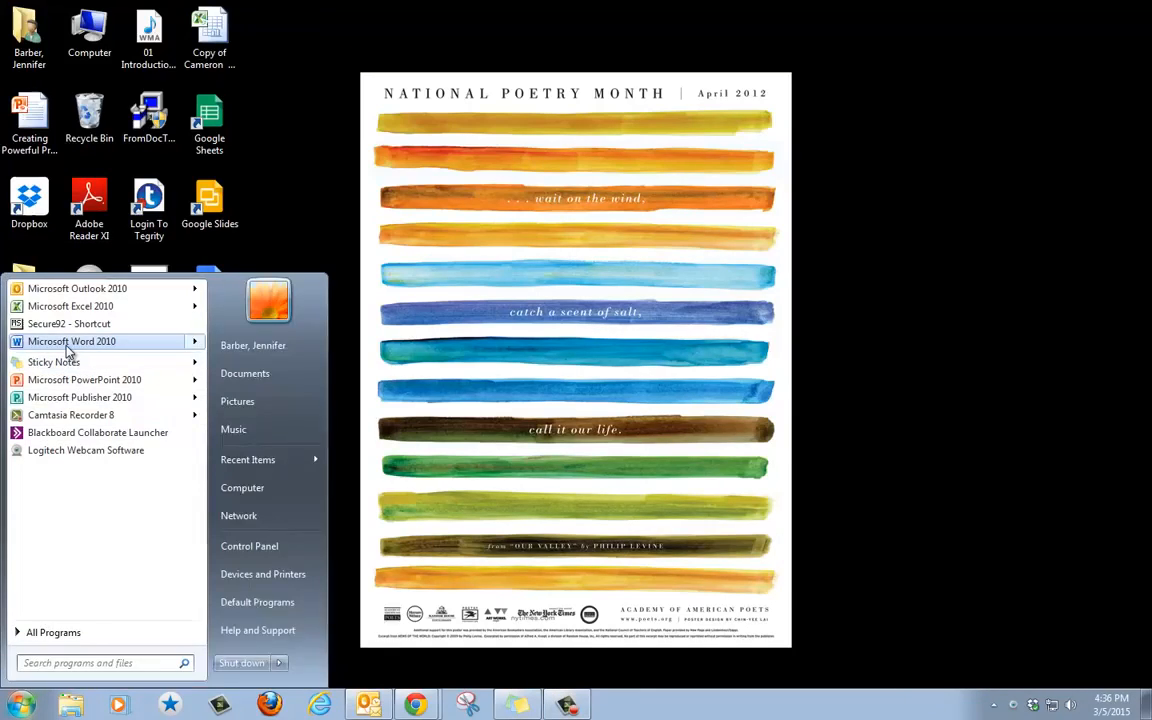
Launch Word 2010 and enter the author name 'Jennifer Barber' on the first line.
click(72, 340)
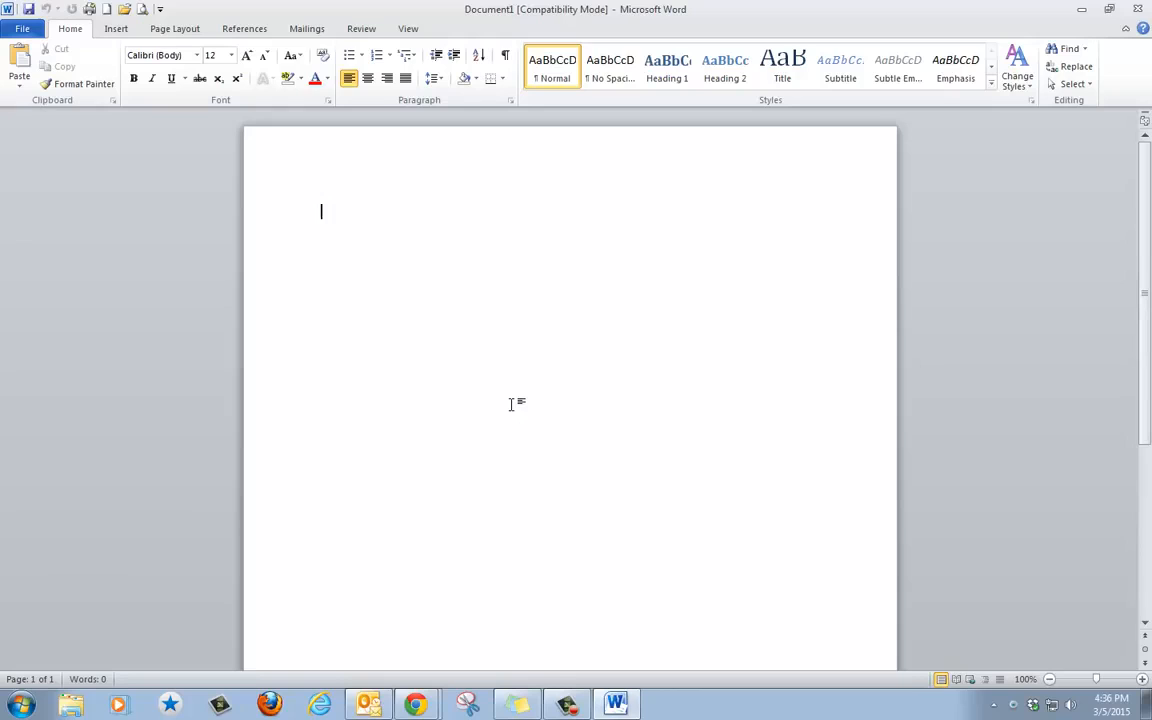
text(Jennifer)
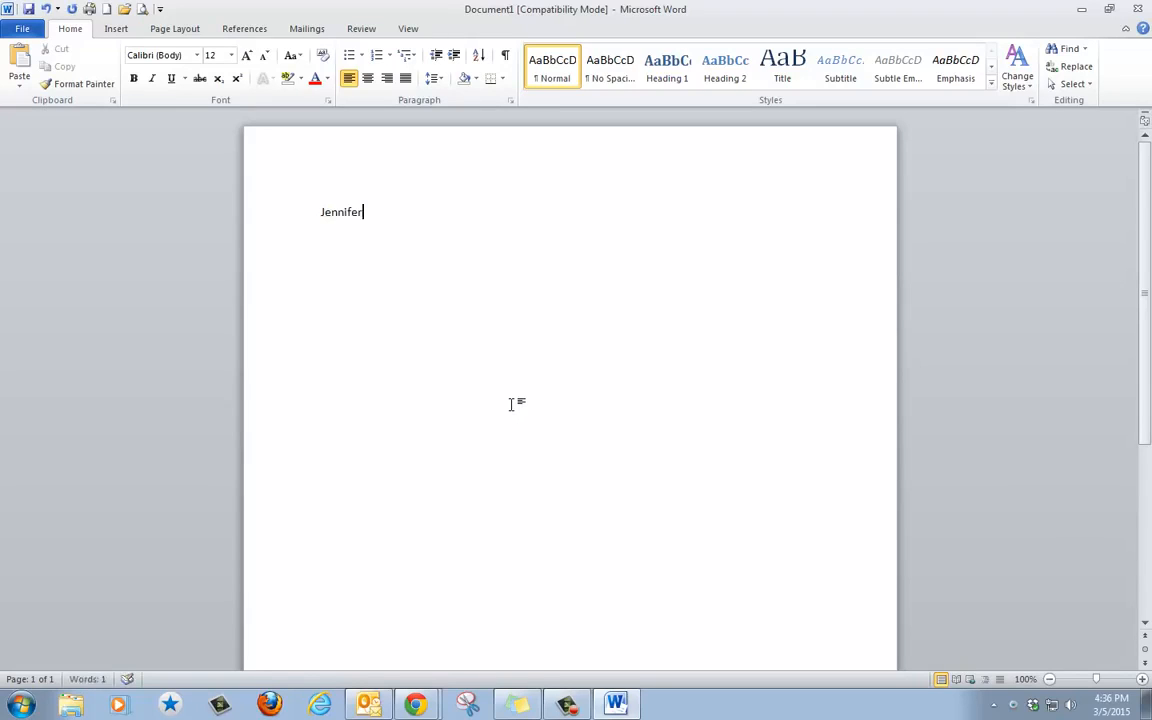
text(Barber)
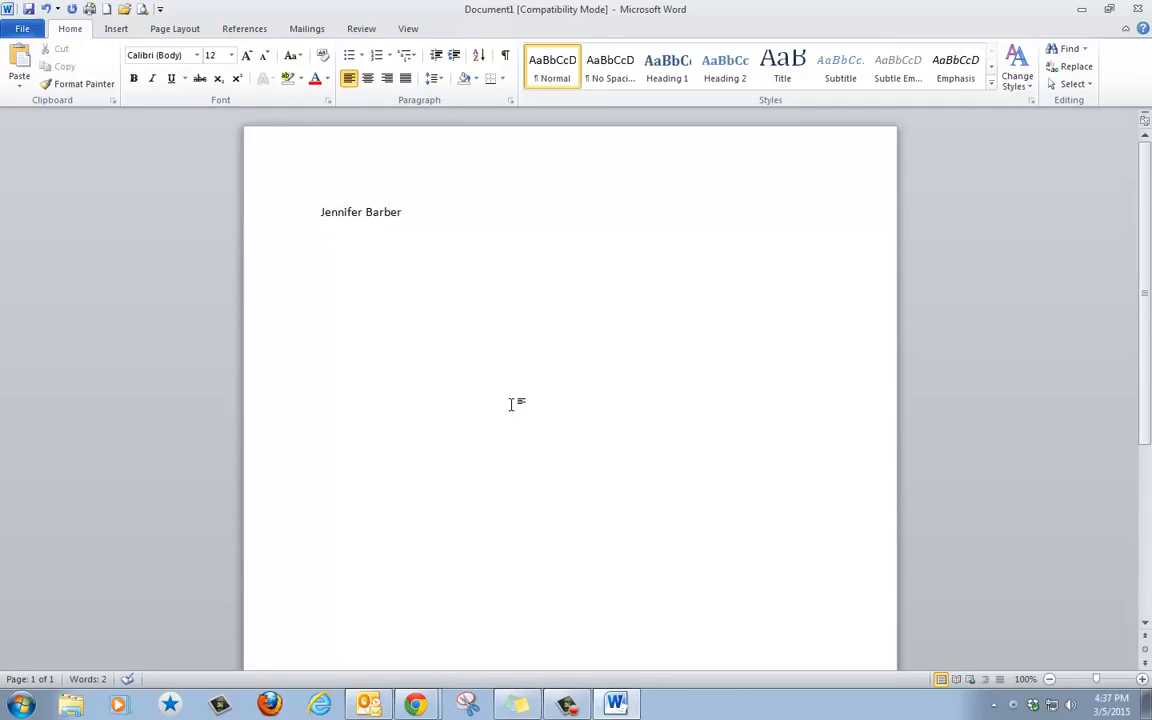
Enter the title 'Household Tips for Helping the Environment' on the line below.
text(H)
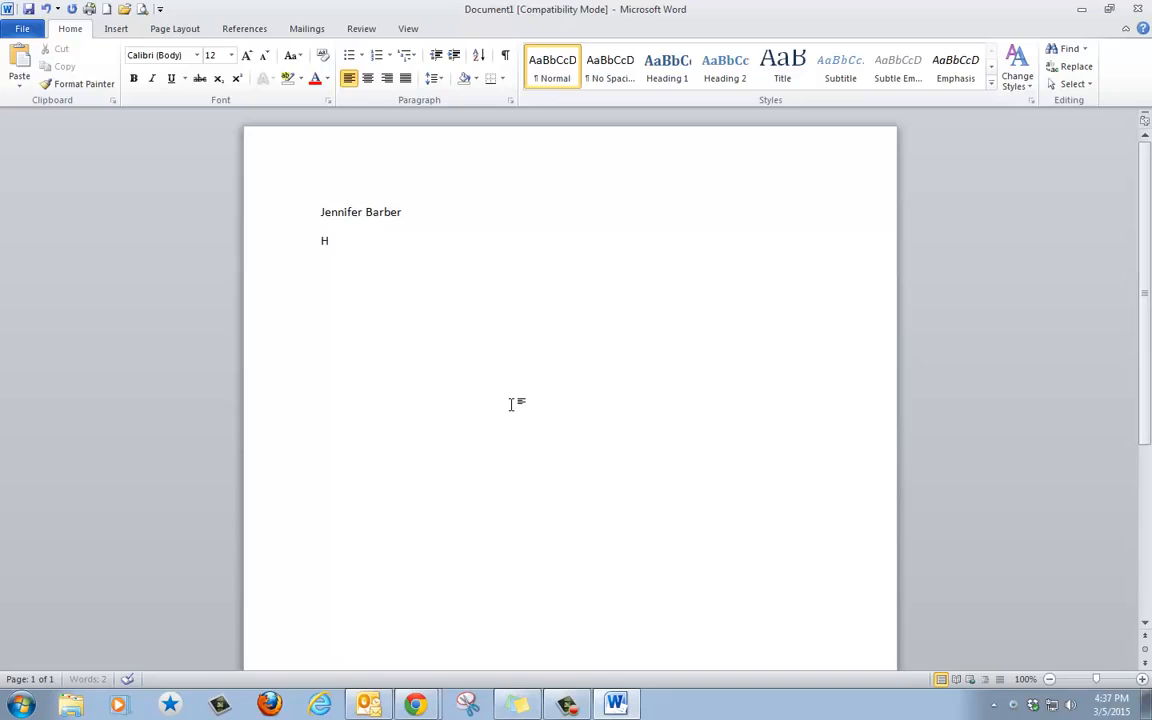
text(ousehold)
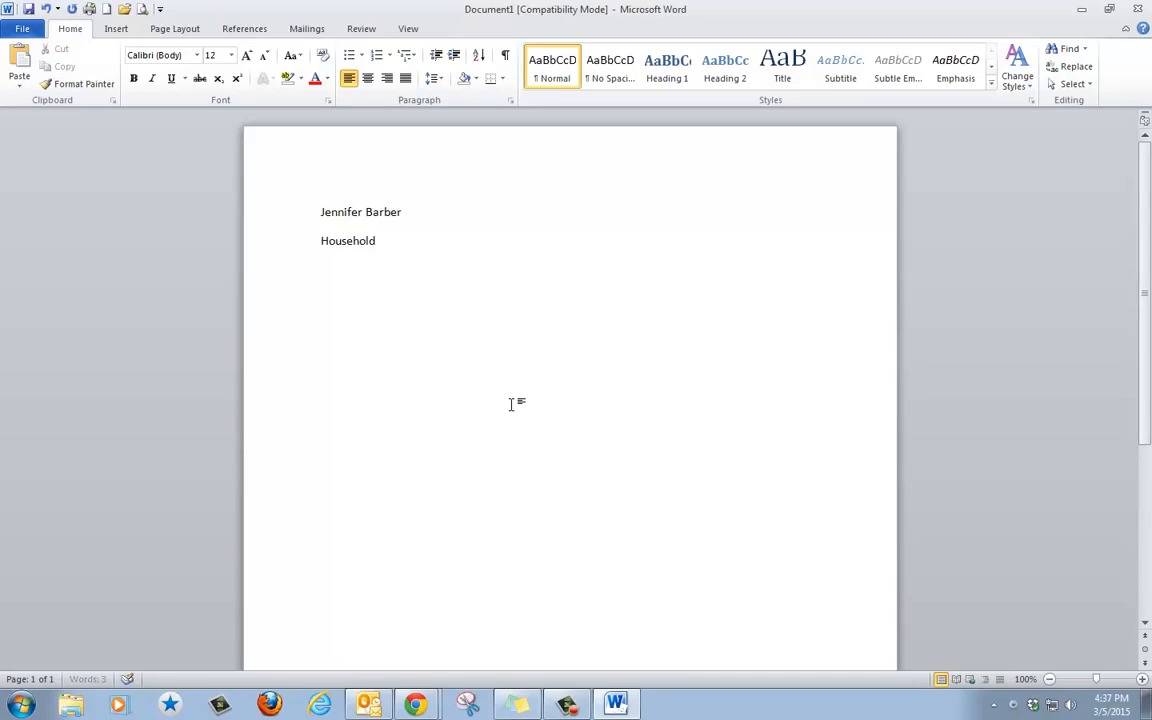
text(Tips for H)
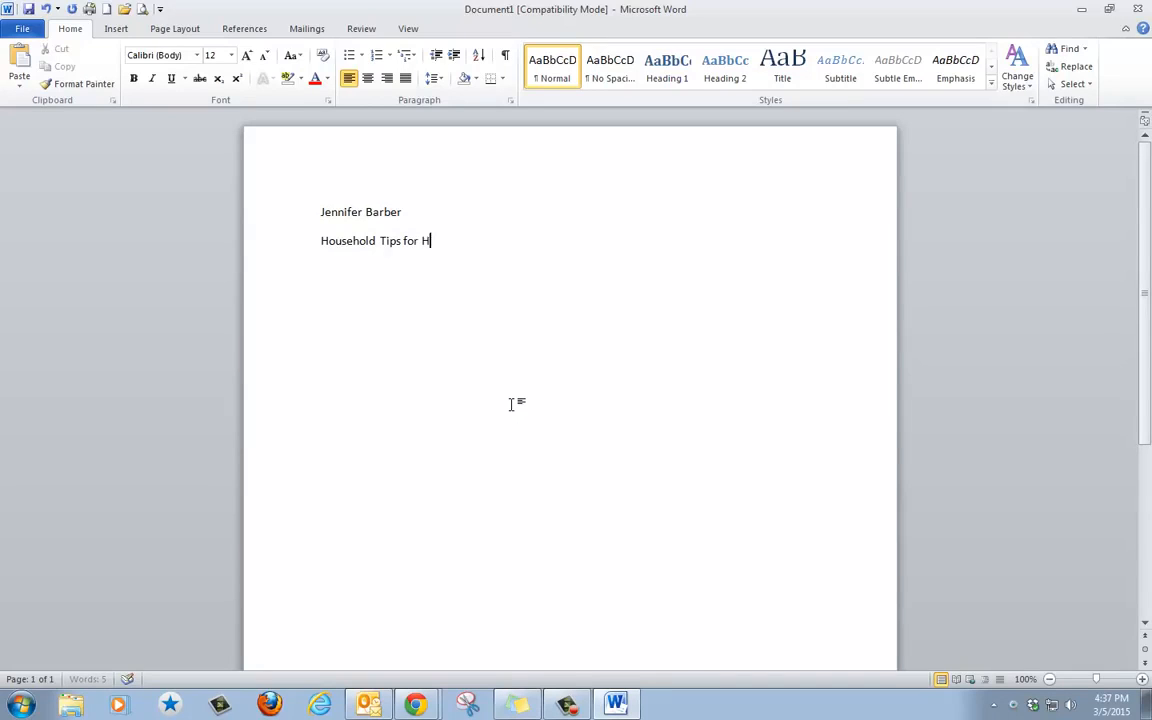
text(elping the)
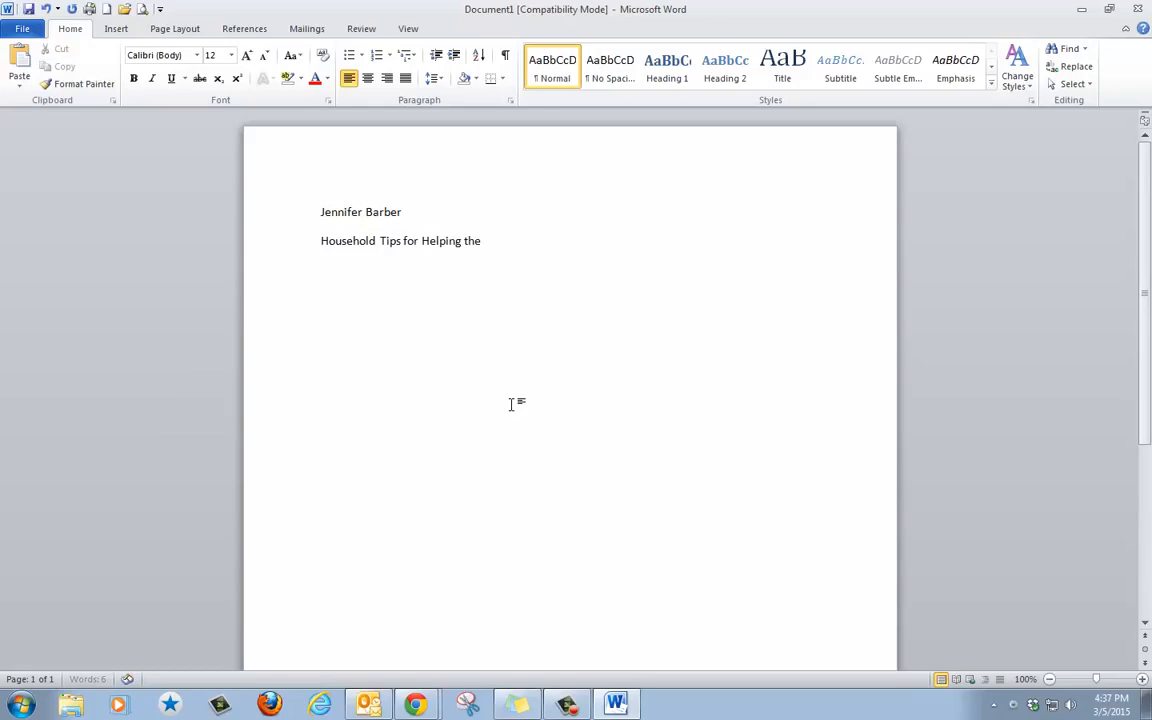
text(Envo)
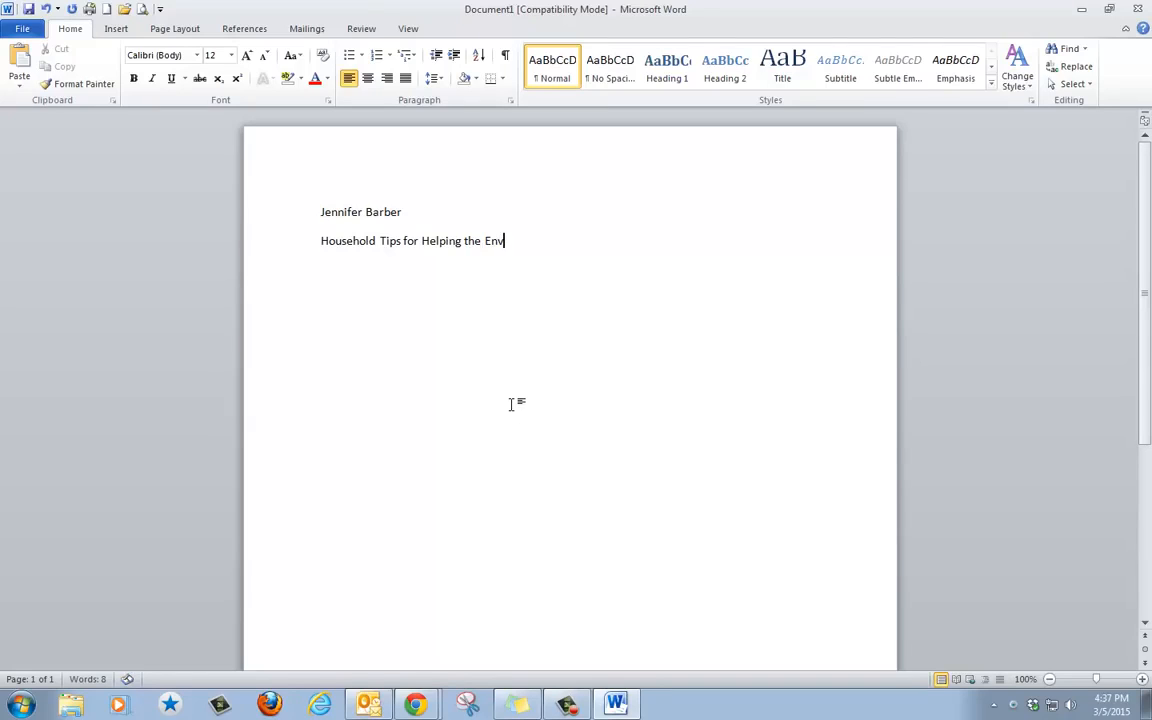
text(ir)
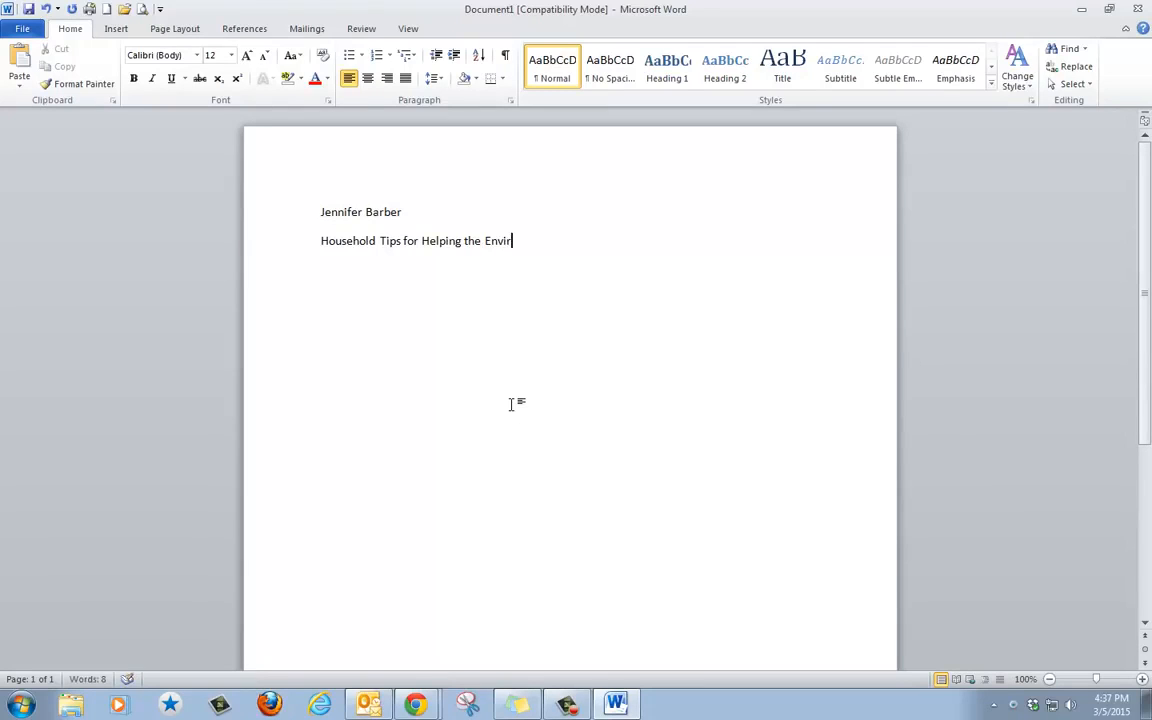
text(onment)
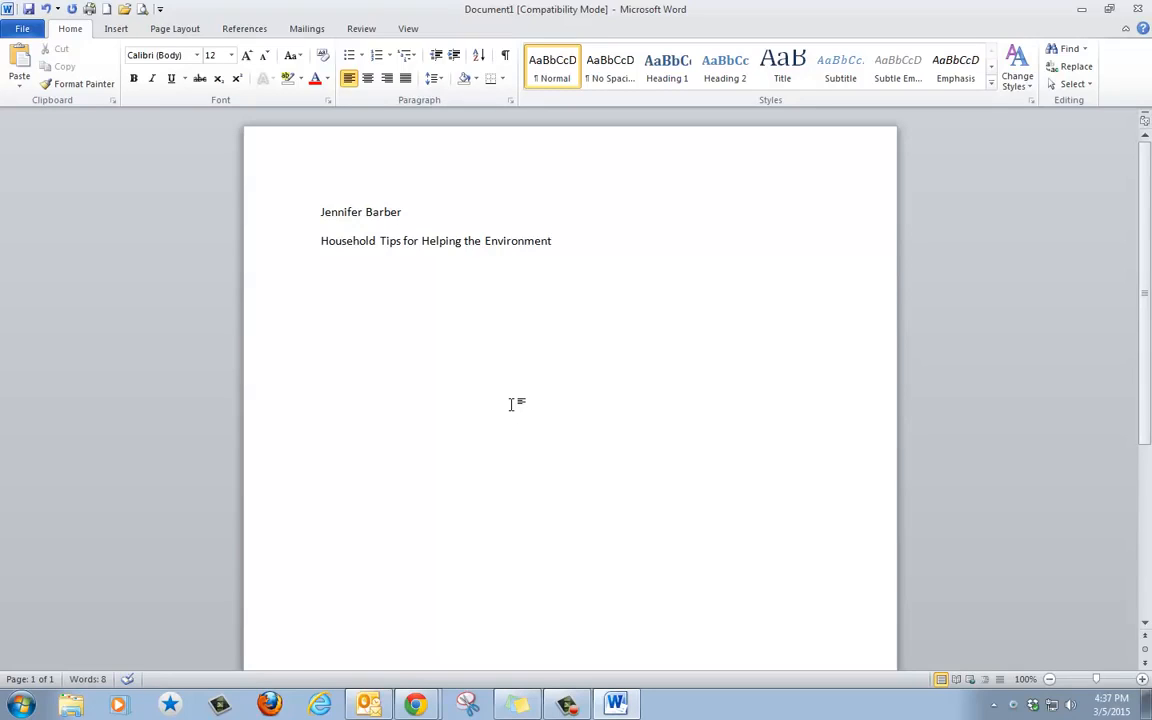
Center the title line and start a new left-aligned line beneath it.
click(552, 240)
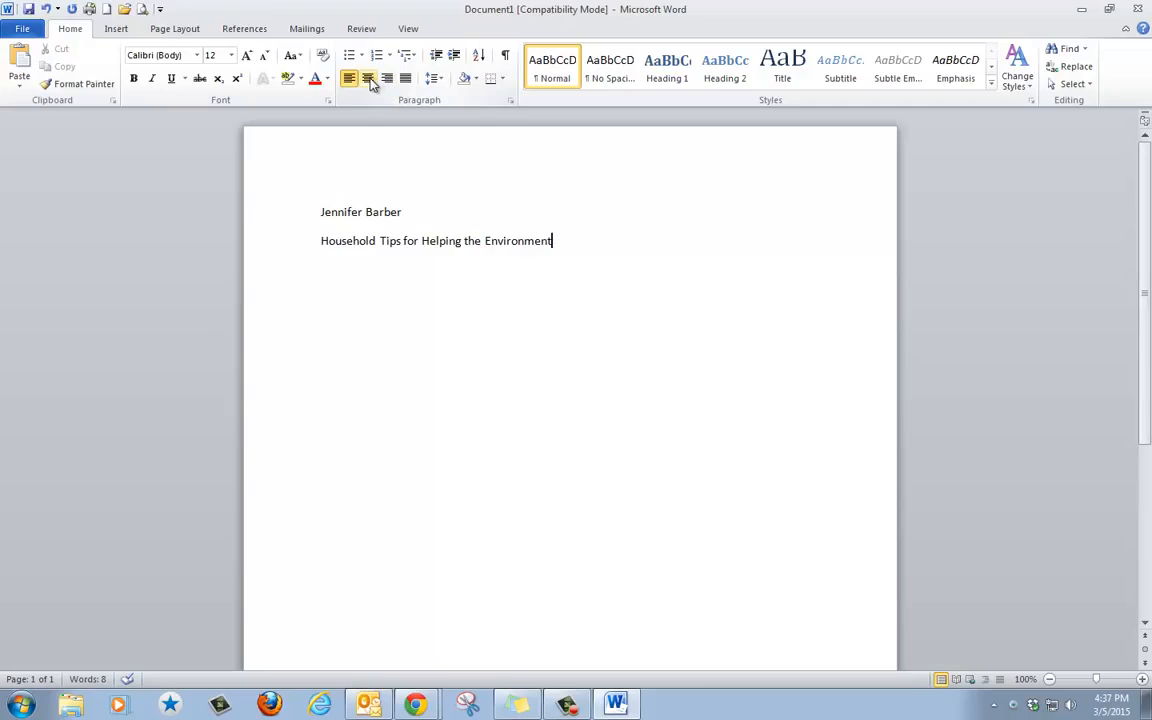
mouse_move(368, 78)
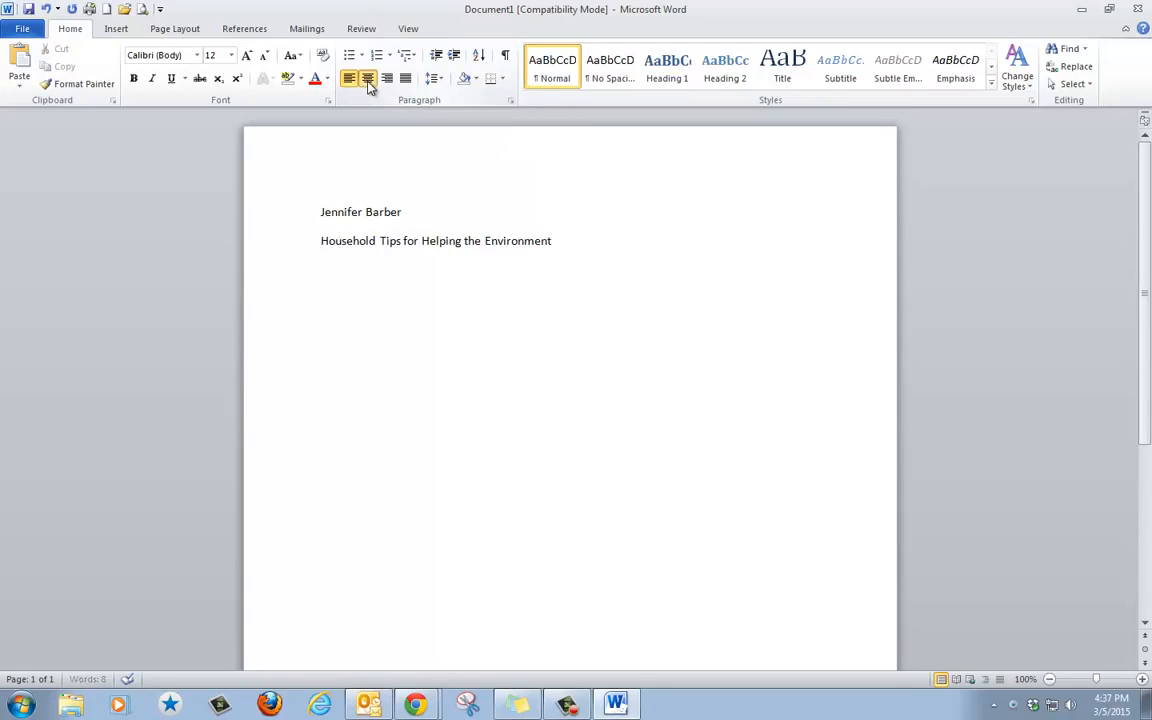
click(368, 78)
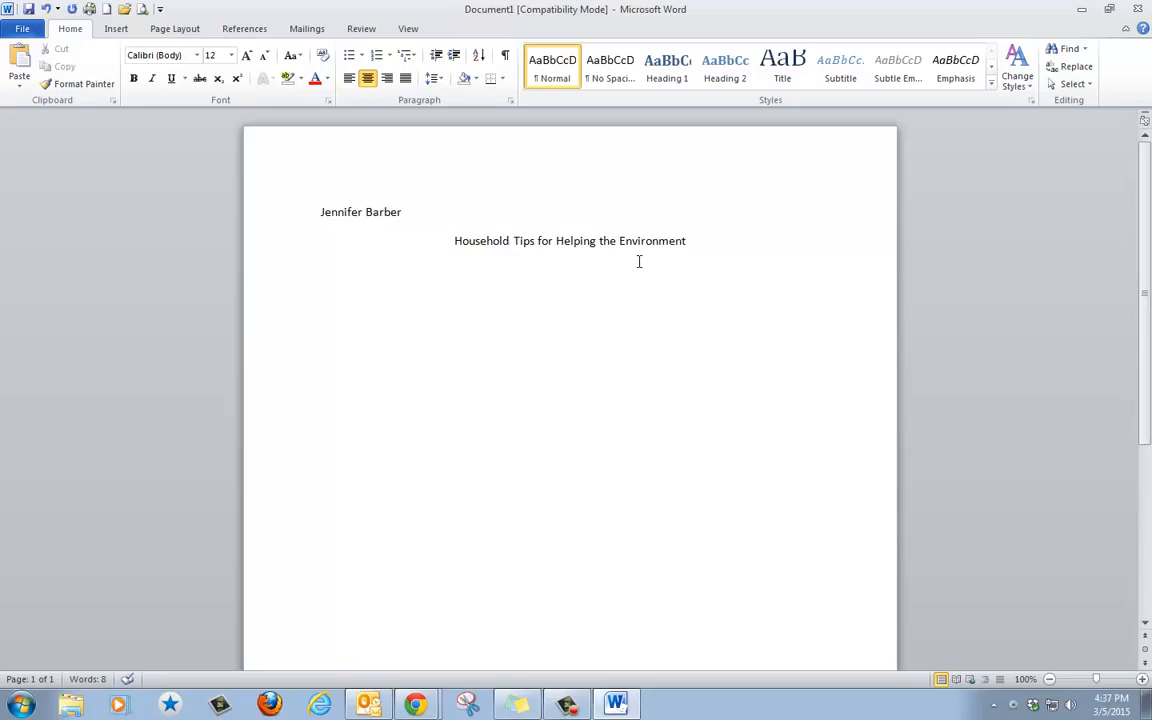
click(570, 268)
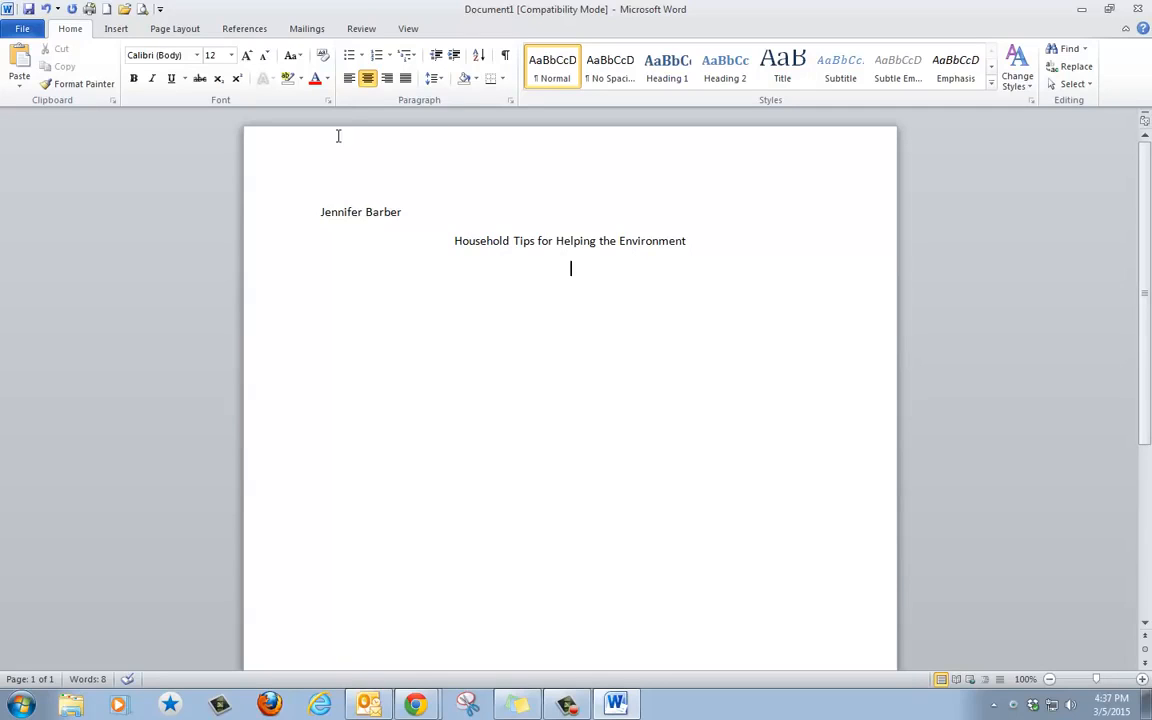
mouse_move(348, 78)
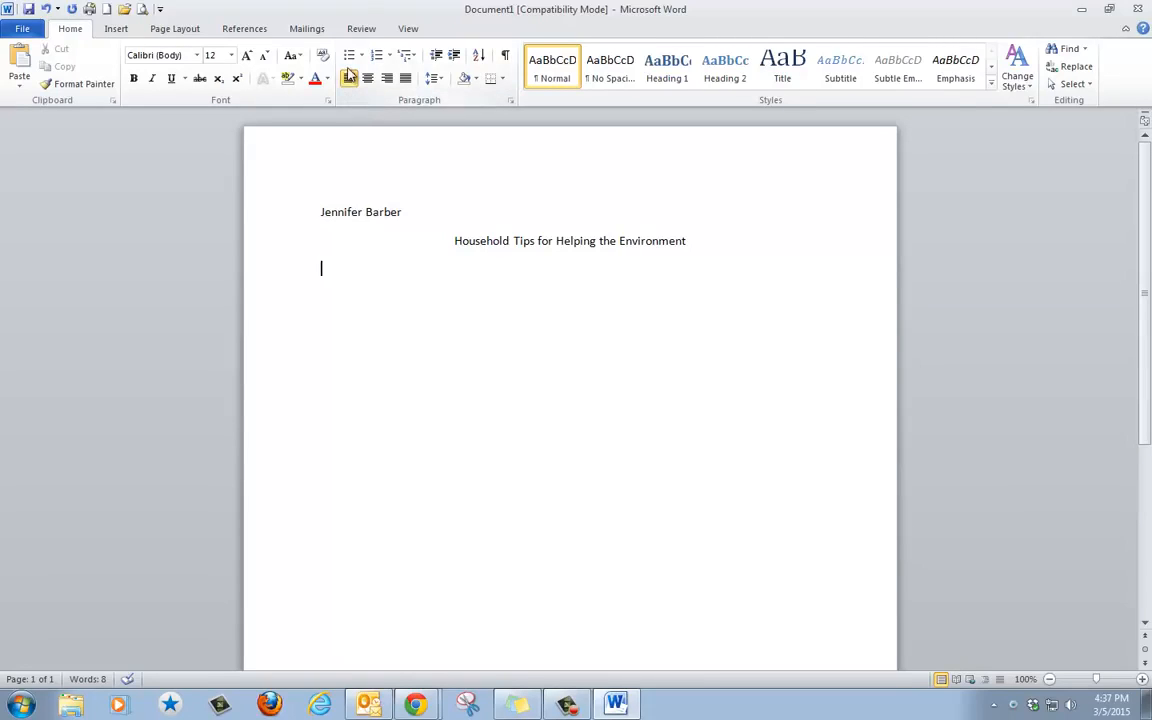
mouse_move(348, 56)
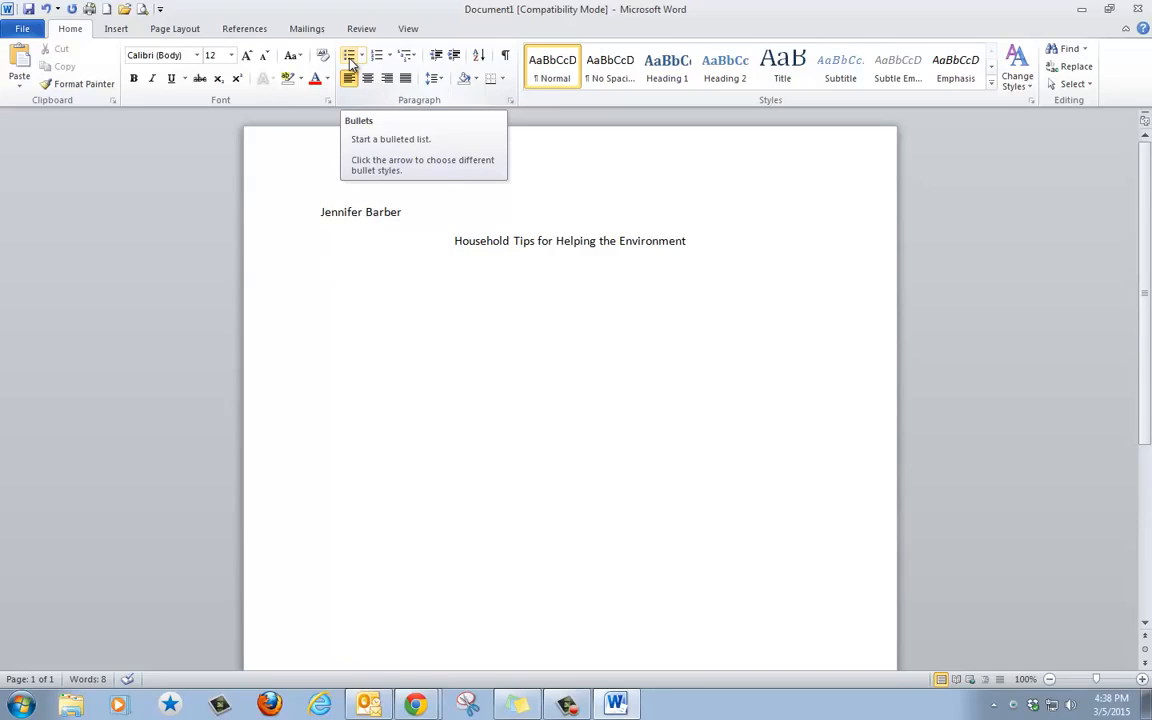
Start a bulleted list with the first tip 'Recycle garbage.'.
click(348, 56)
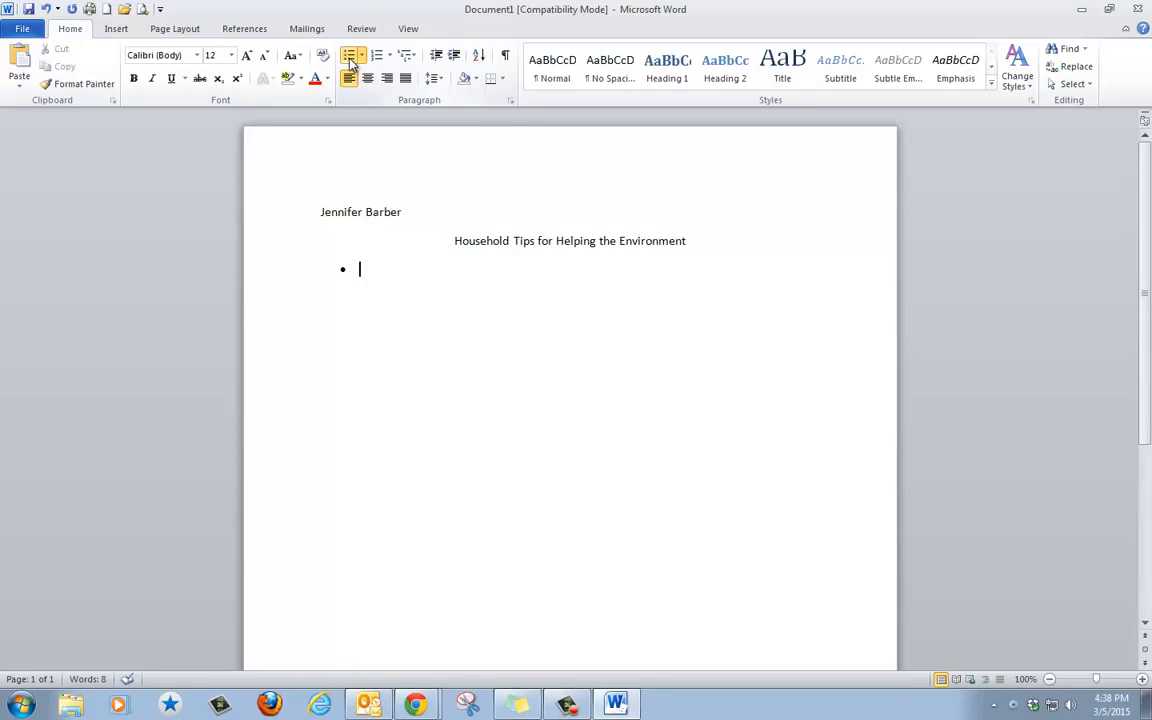
text(Re)
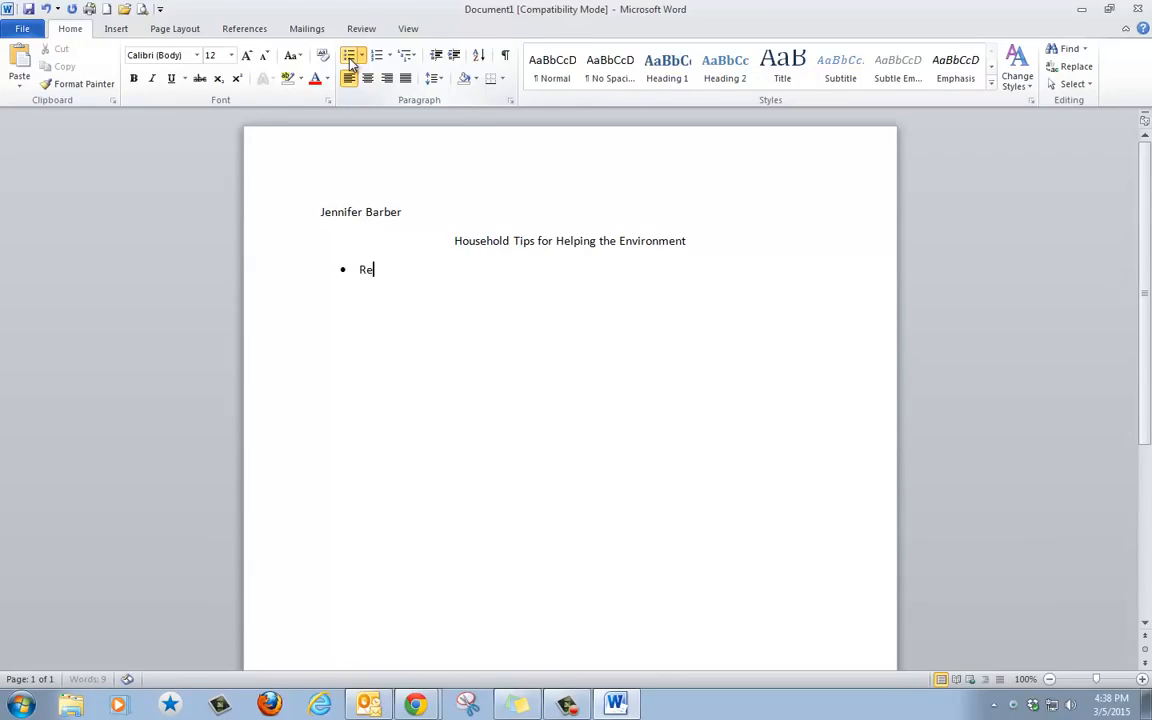
text(cycle gar)
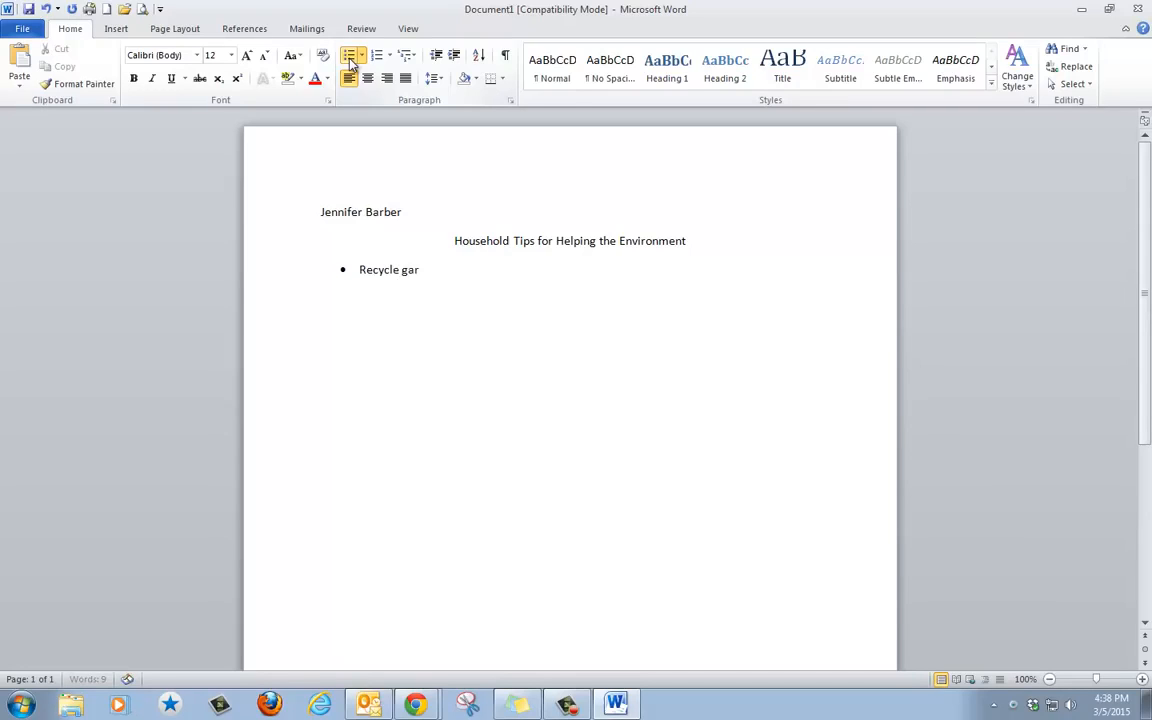
text(bage.)
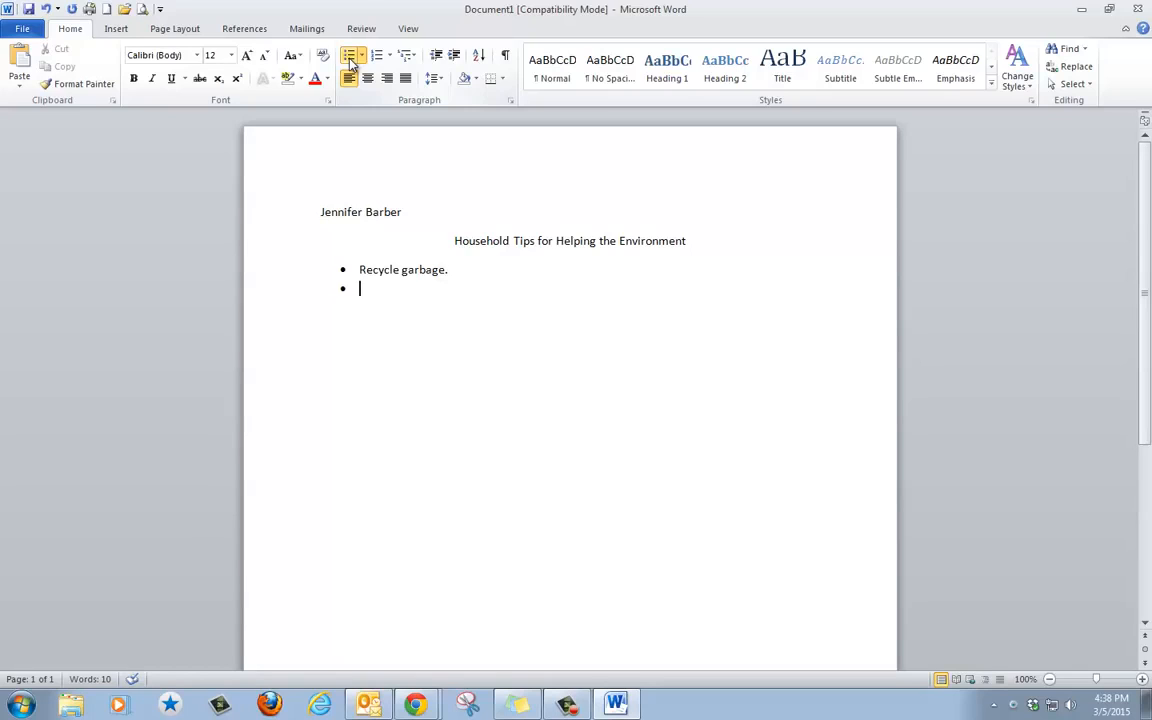
Add the tips 'Turn the water off when you brush your teeth.' and 'Turn off the lights.'.
text(T)
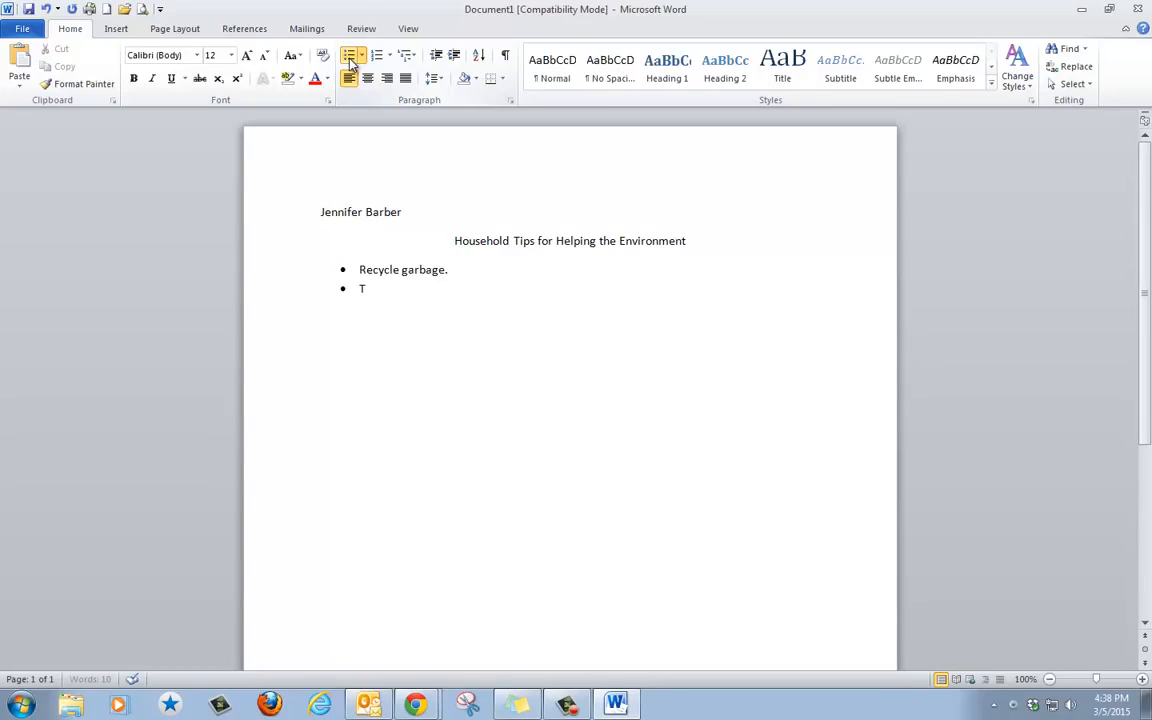
text(urn the wat)
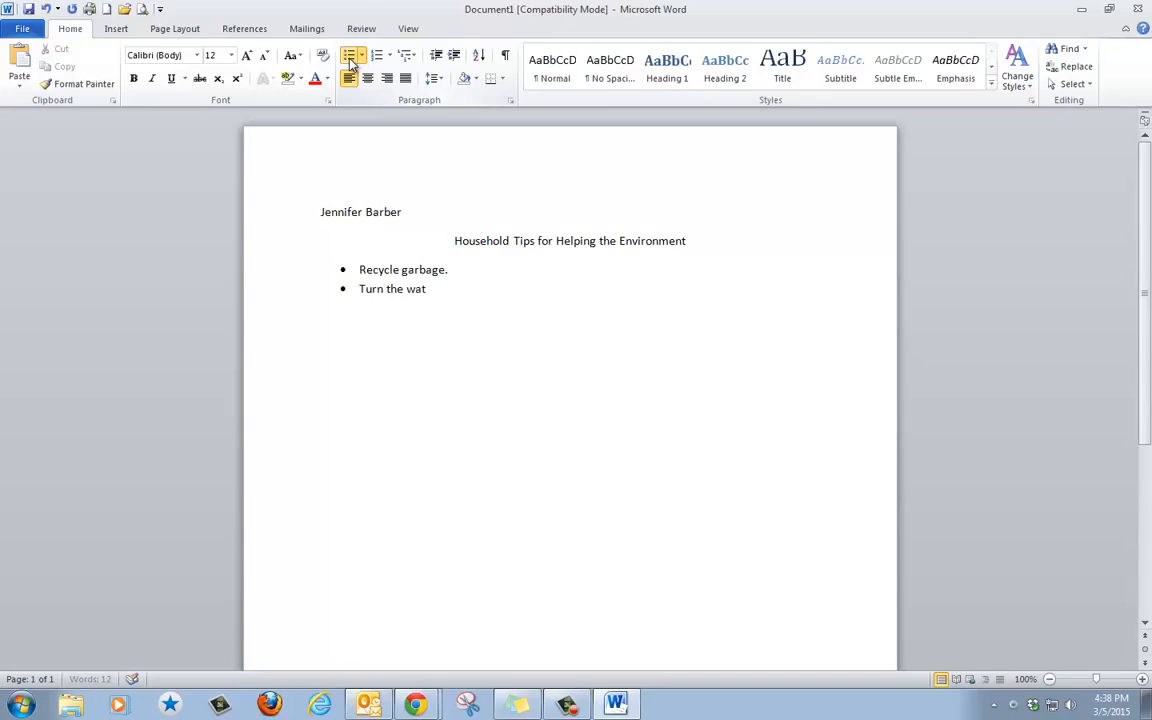
text(er off when)
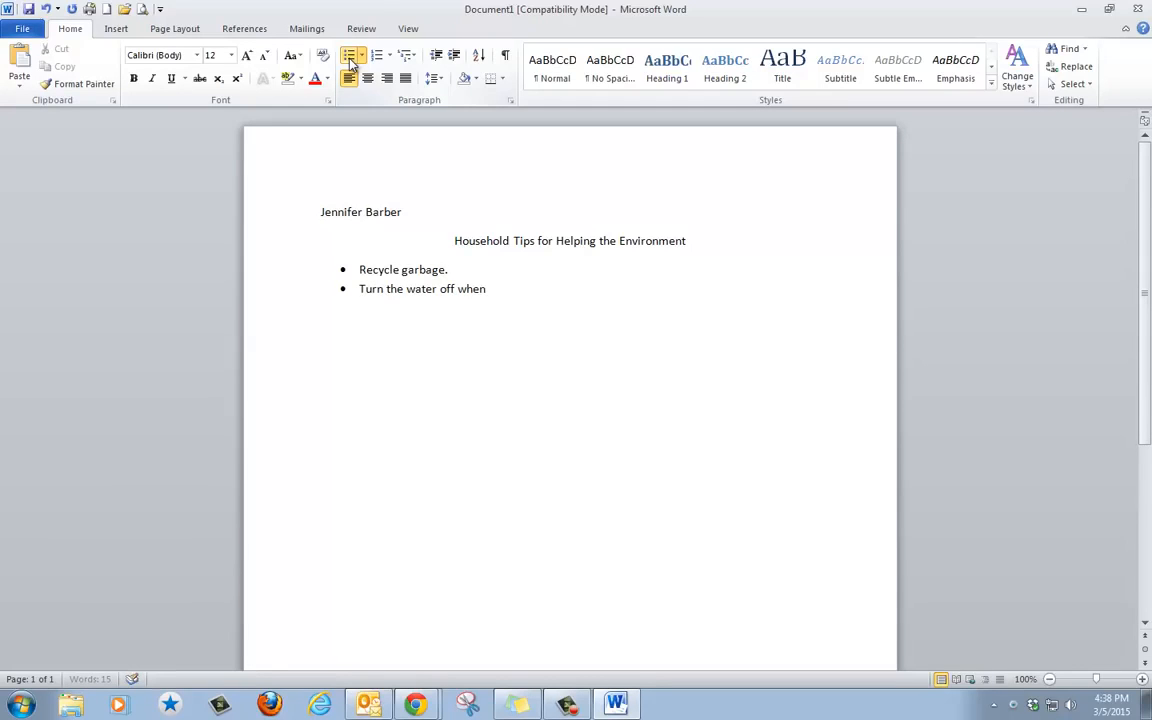
text(you brush your teeth.)
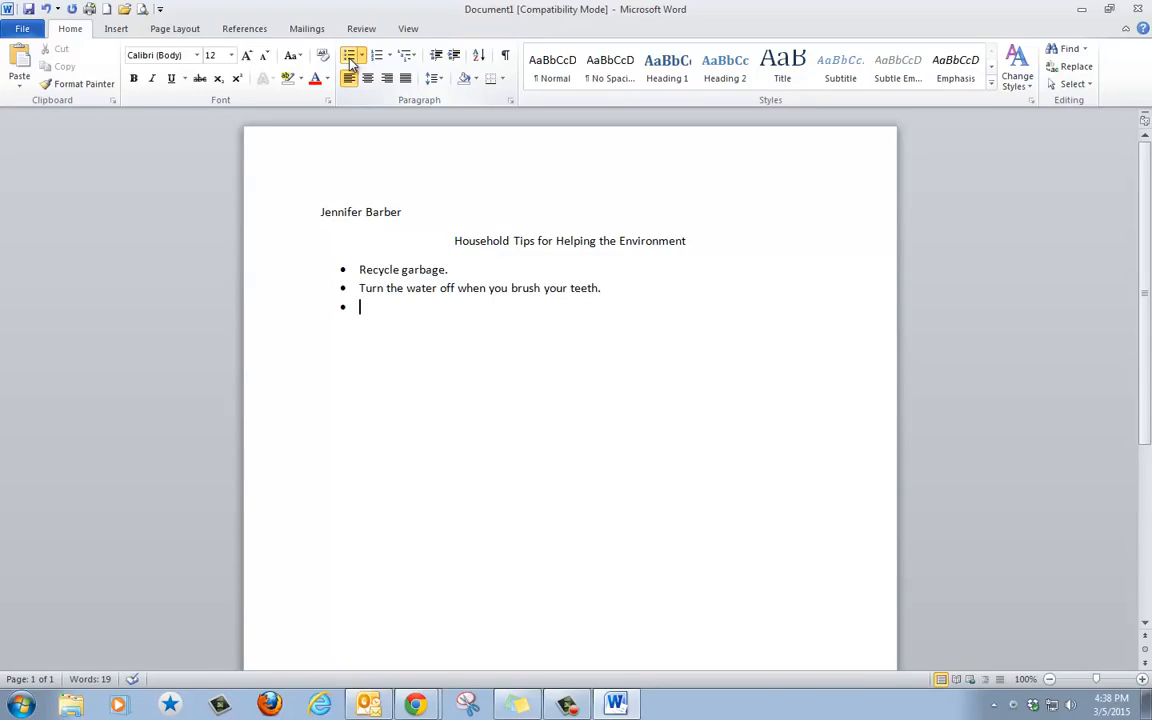
text(T)
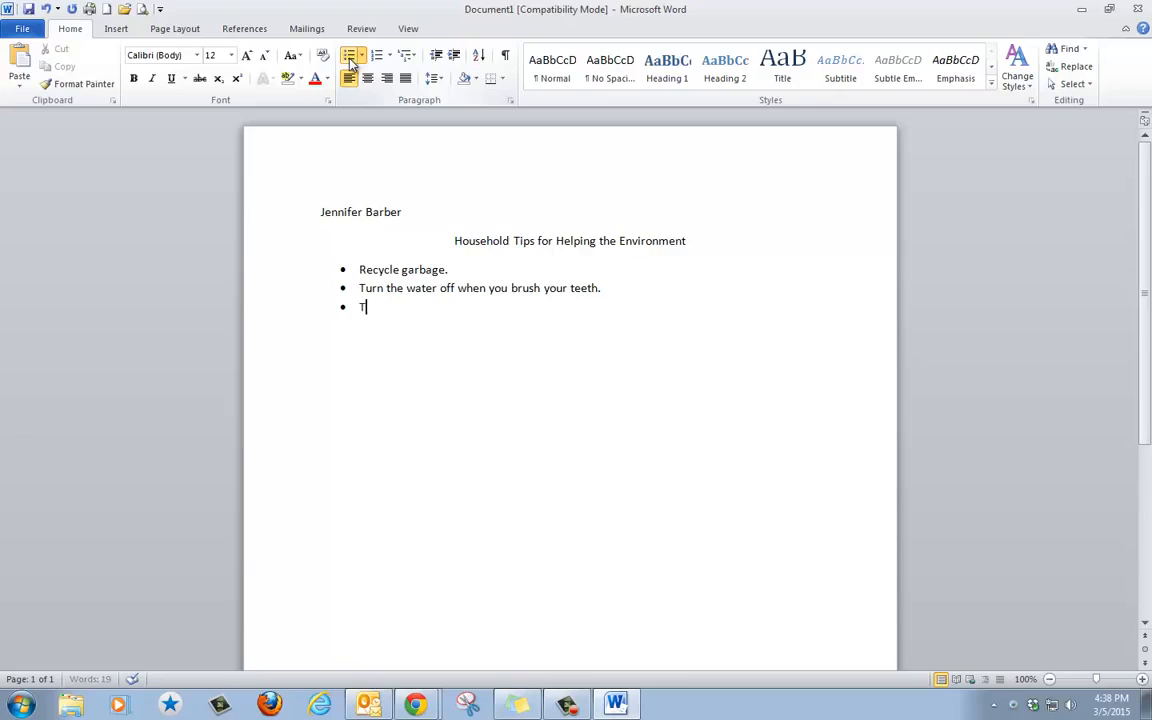
text(urn off t)
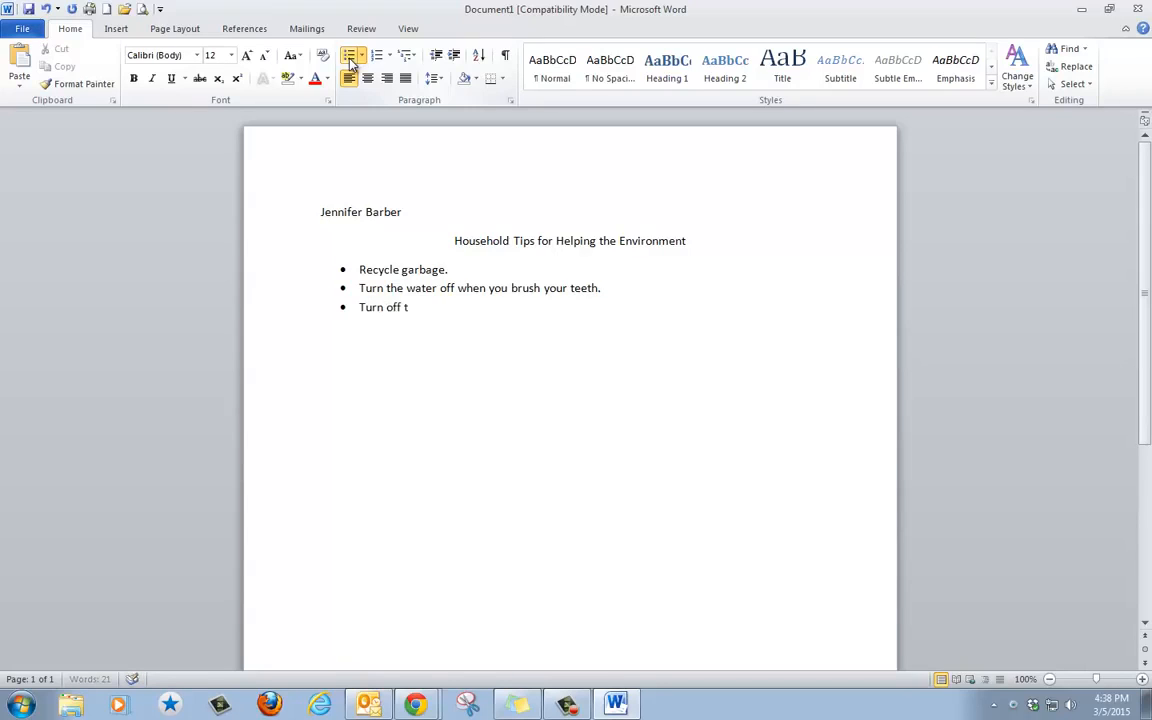
text(he lights.)
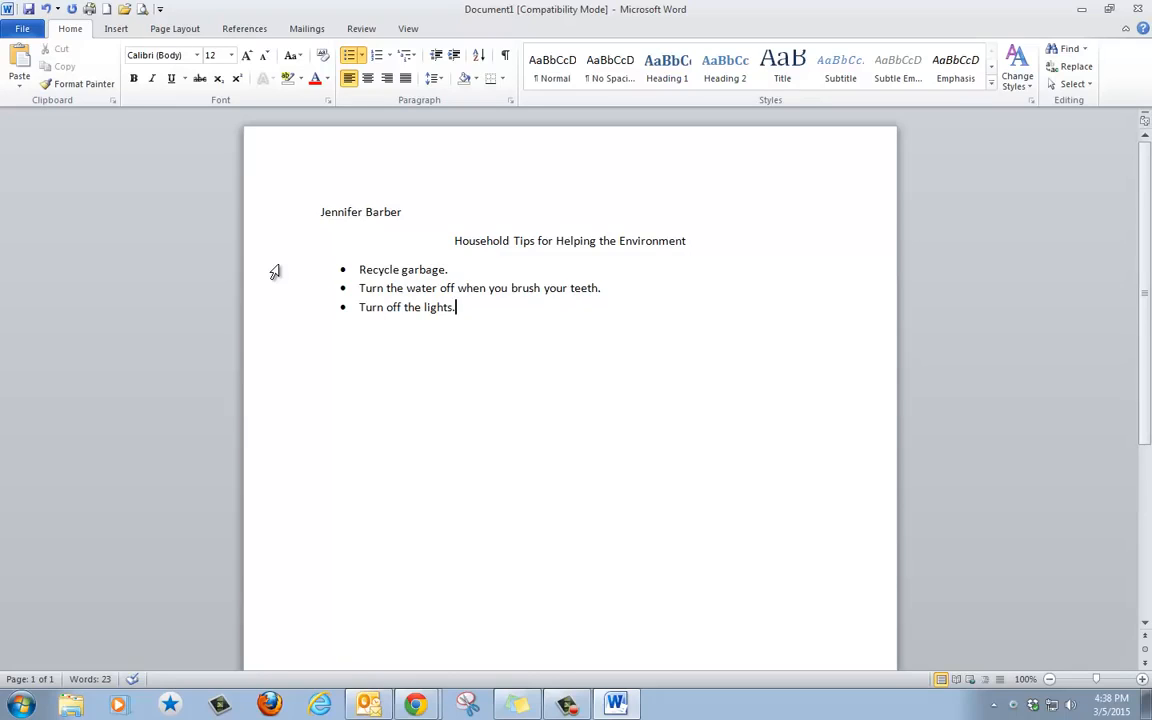
mouse_move(304, 268)
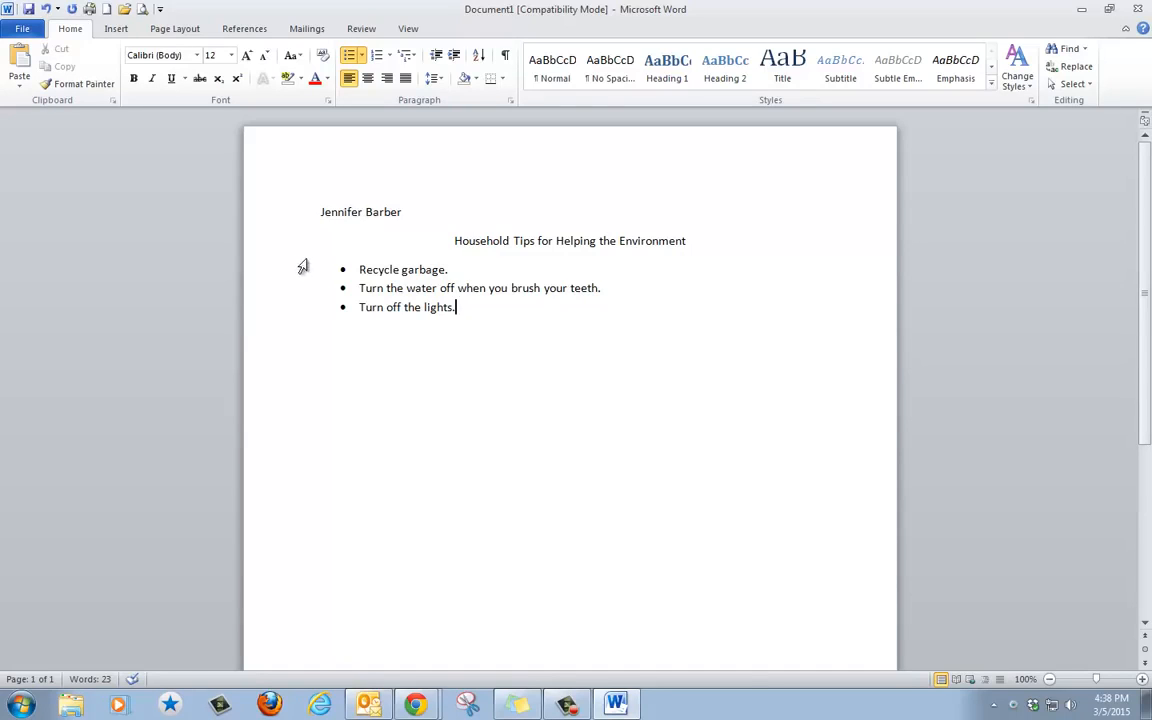
mouse_move(452, 238)
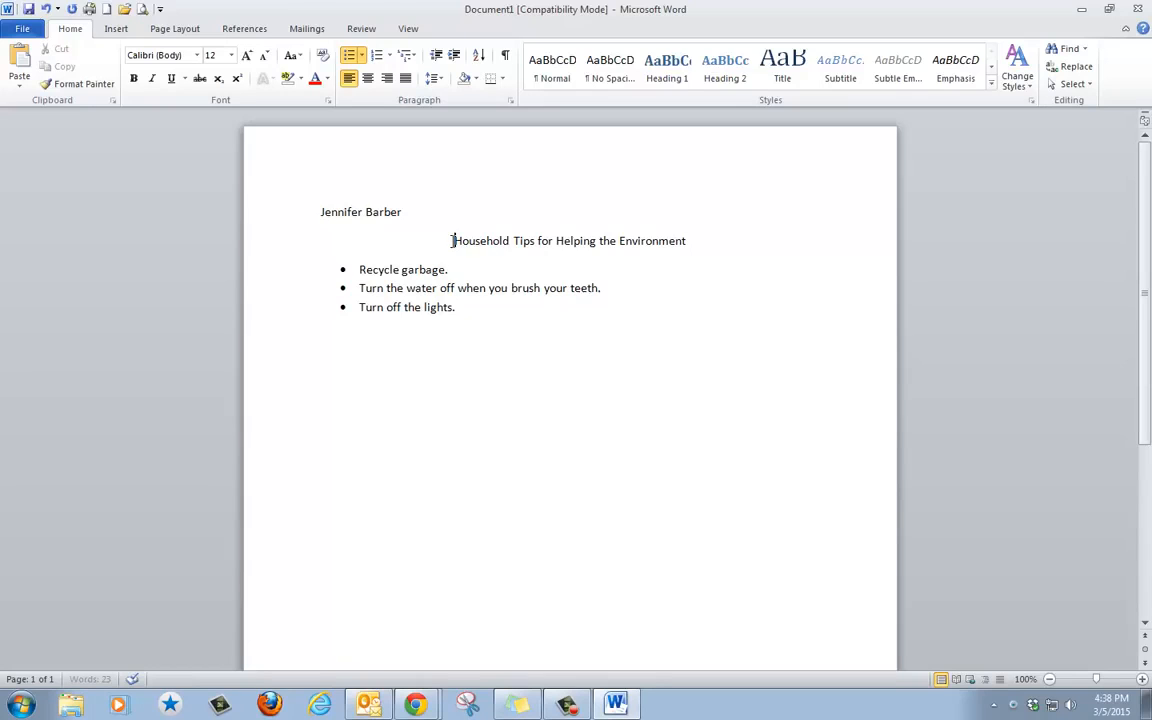
Select the title and make it bold and two sizes larger with Grow Font.
drag(452, 240, 656, 240)
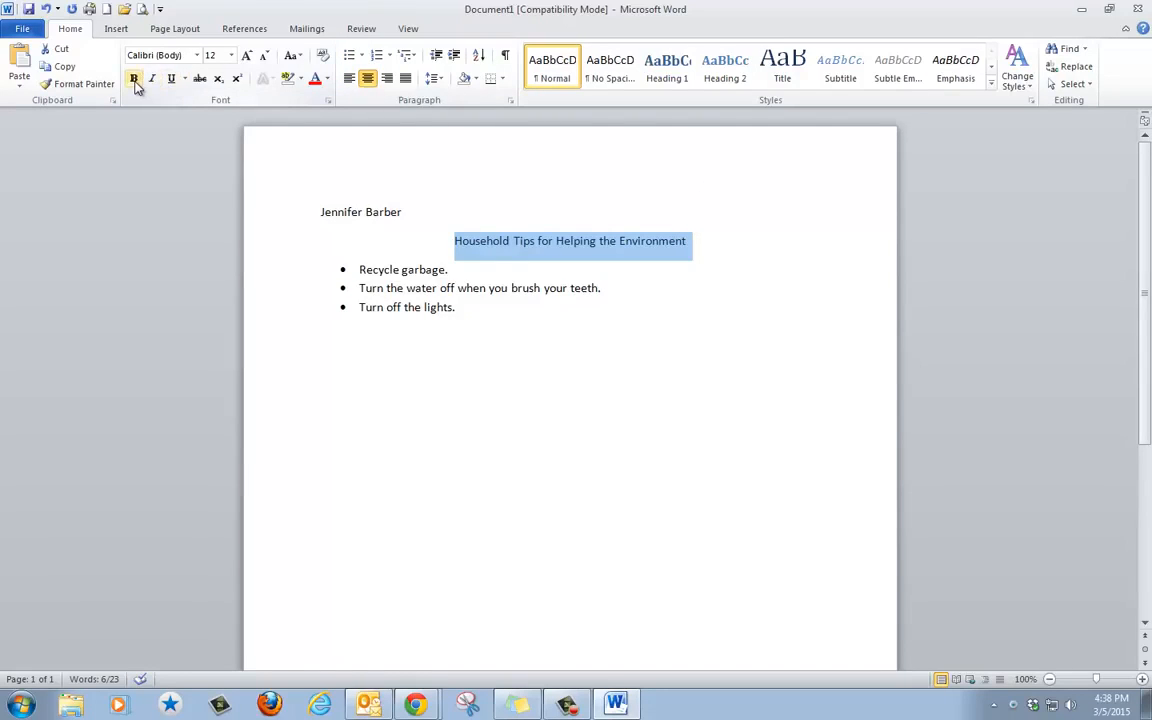
mouse_move(134, 80)
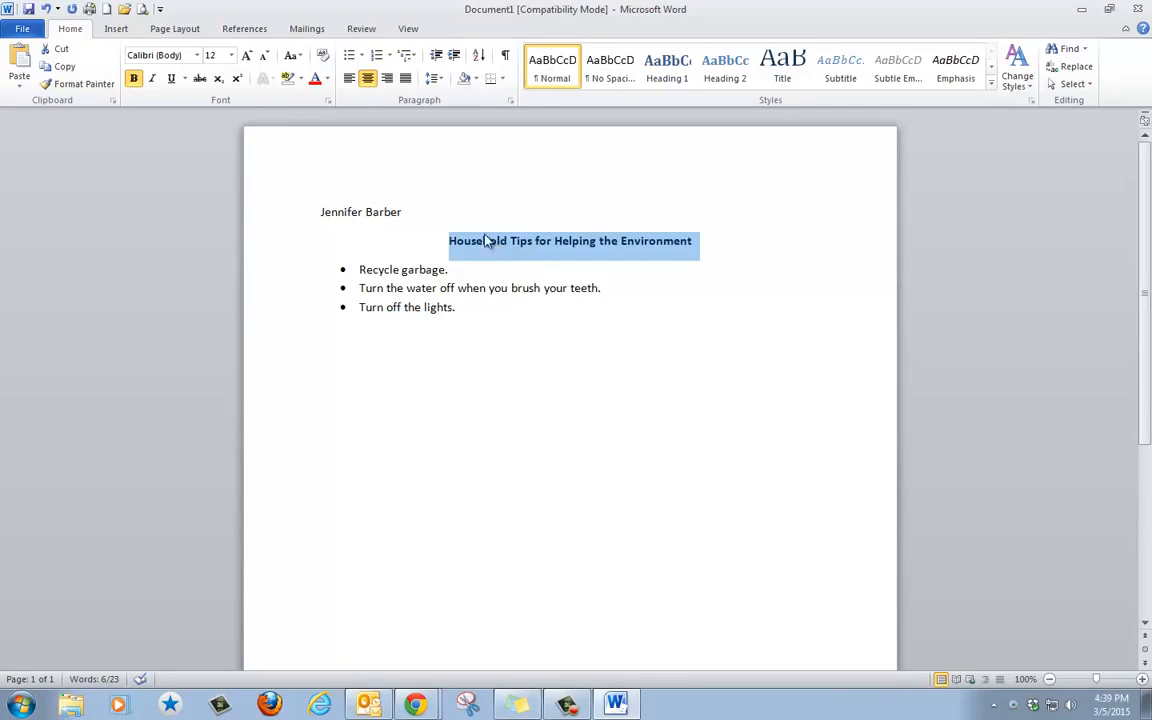
click(246, 56)
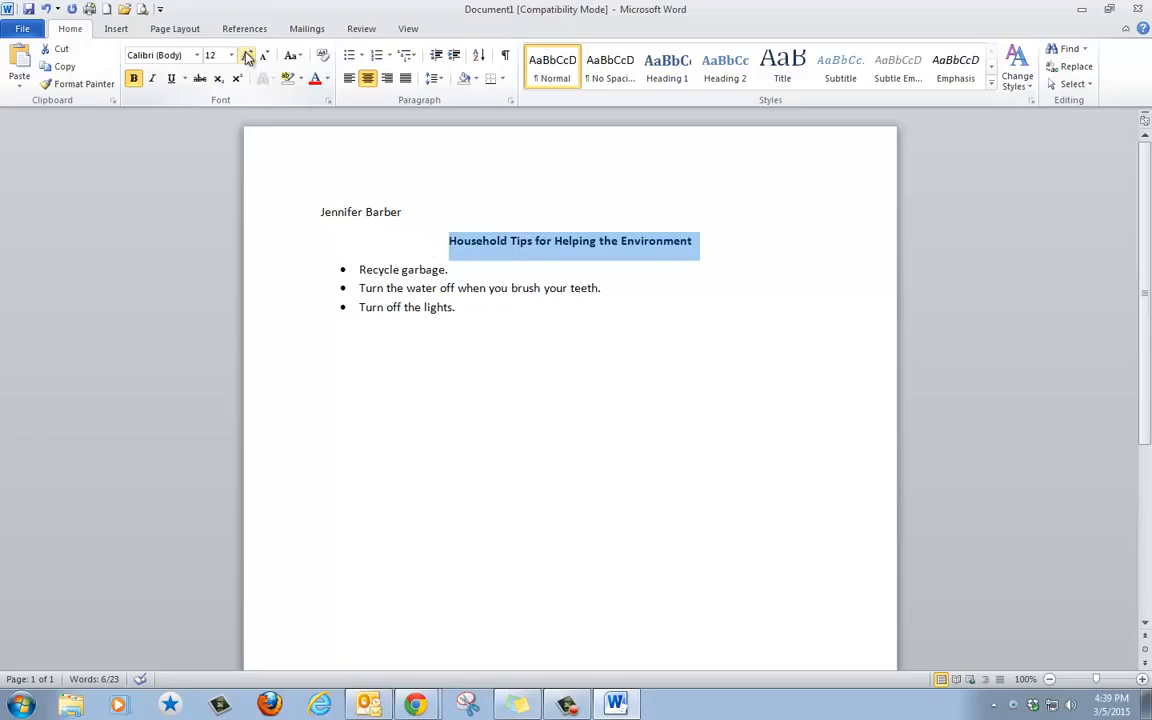
mouse_move(246, 56)
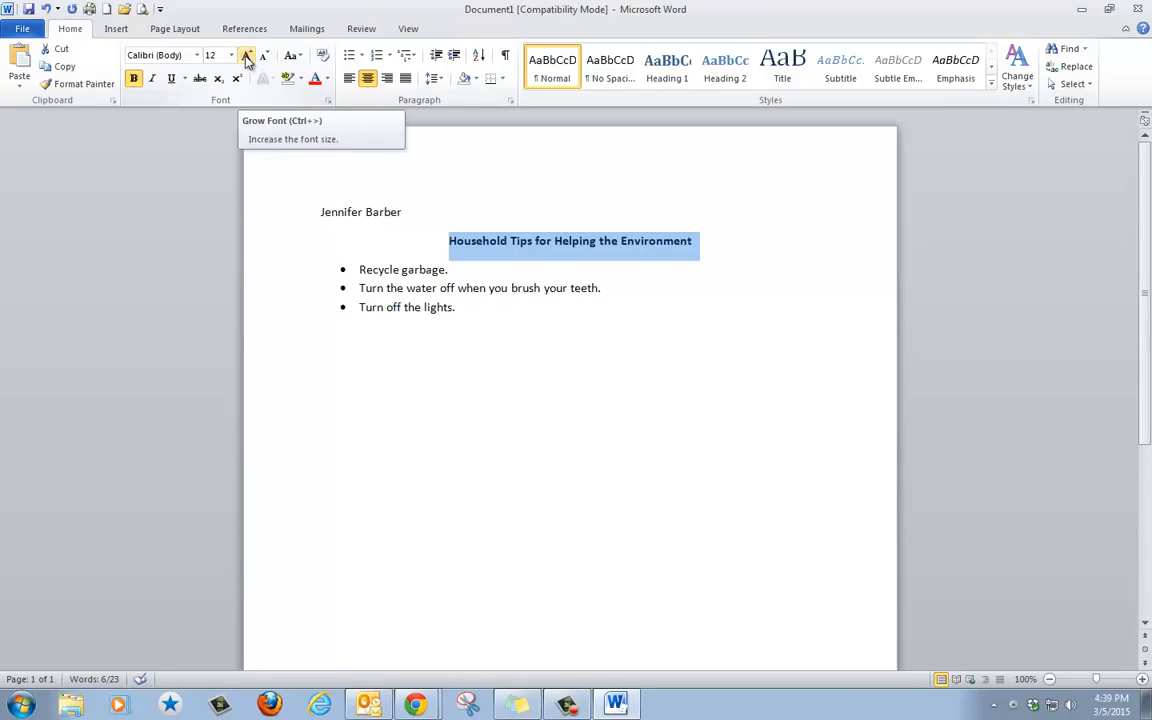
click(246, 56)
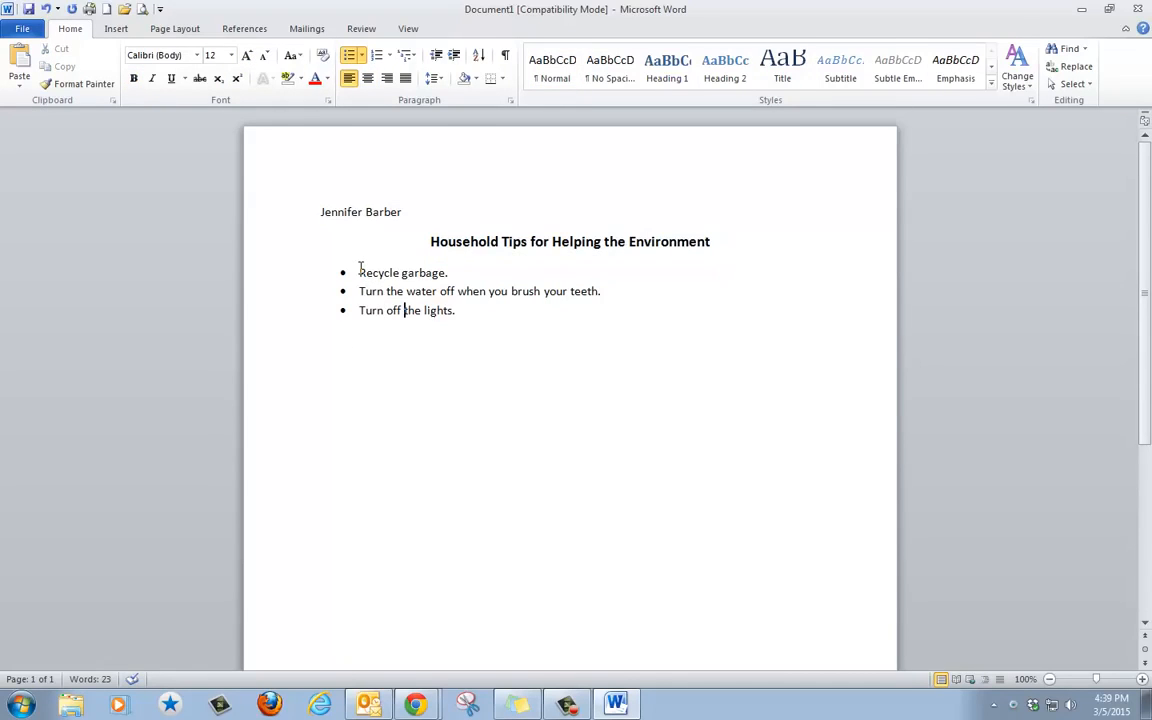
Select the three bulleted tips and set their line spacing to 2.0.
drag(360, 272, 452, 310)
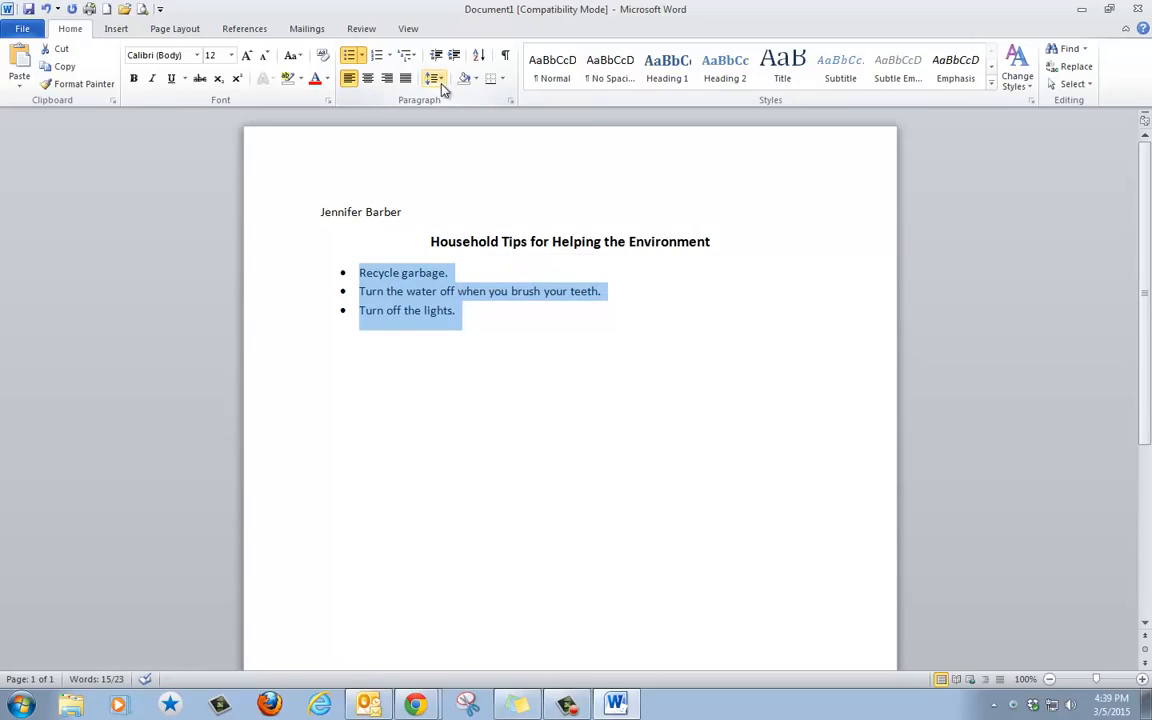
mouse_move(436, 80)
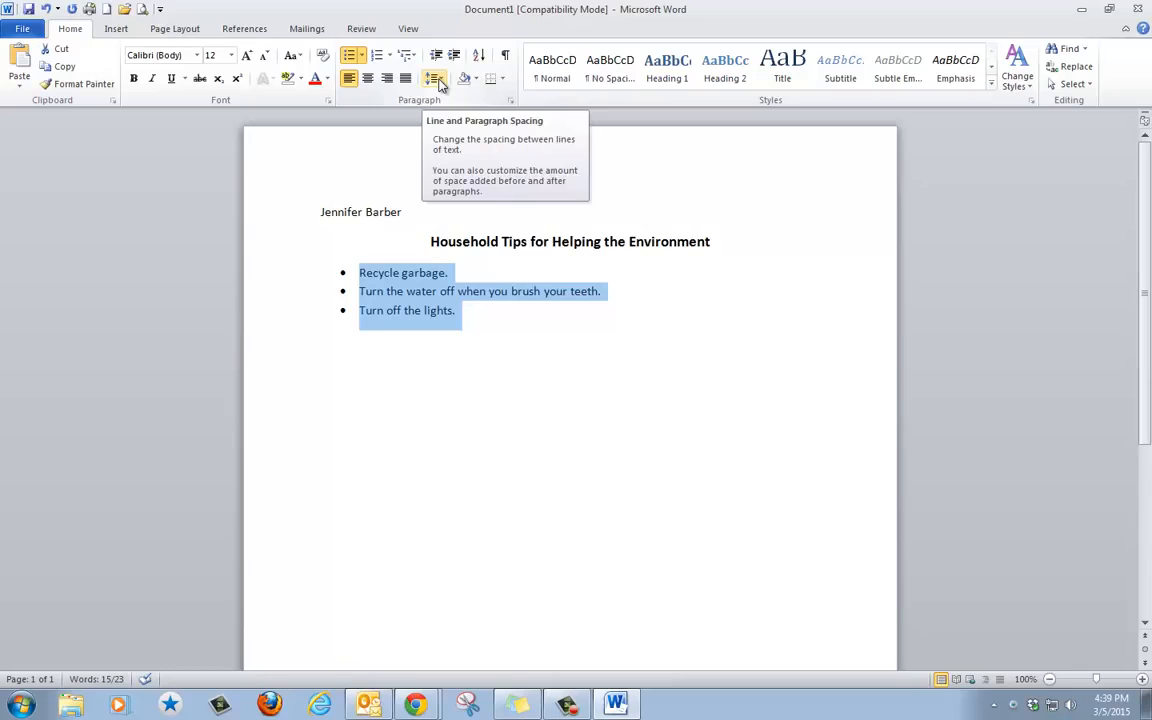
click(434, 78)
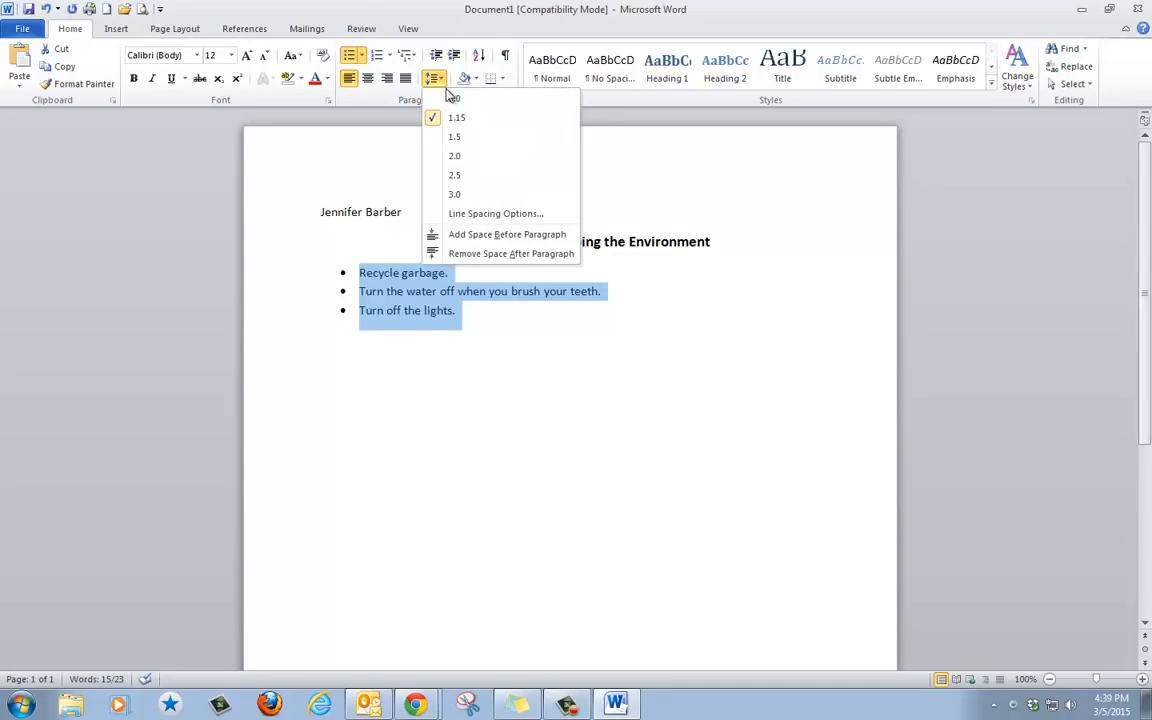
mouse_move(456, 116)
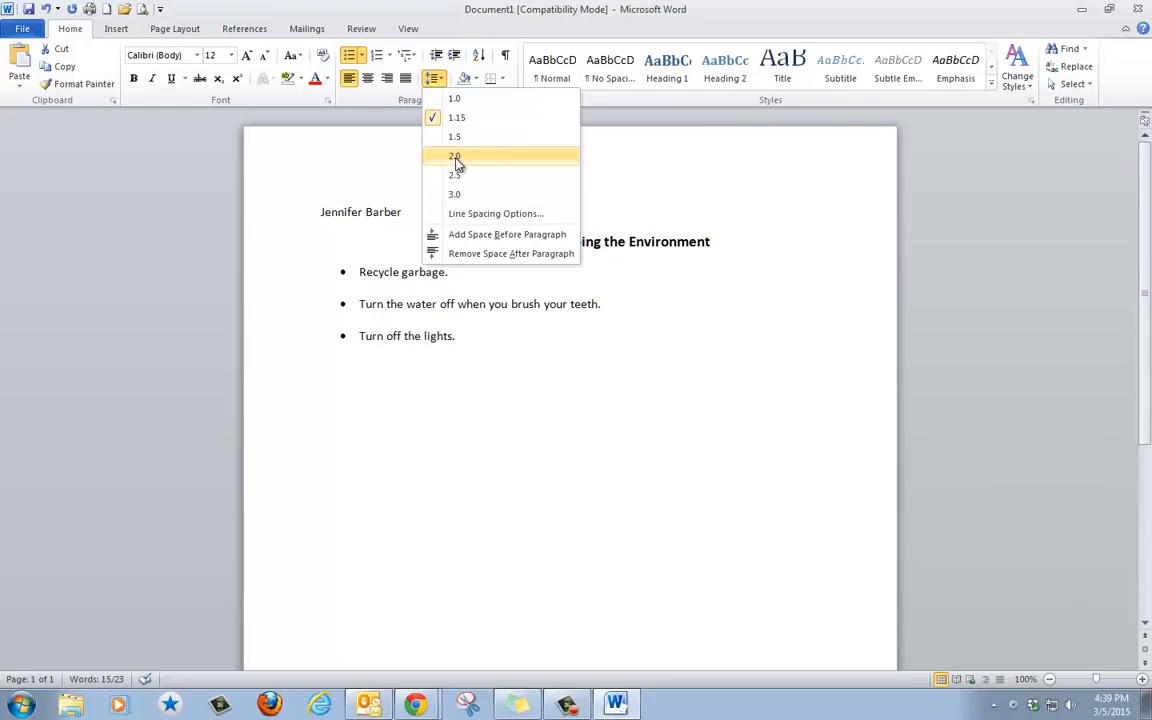
click(456, 156)
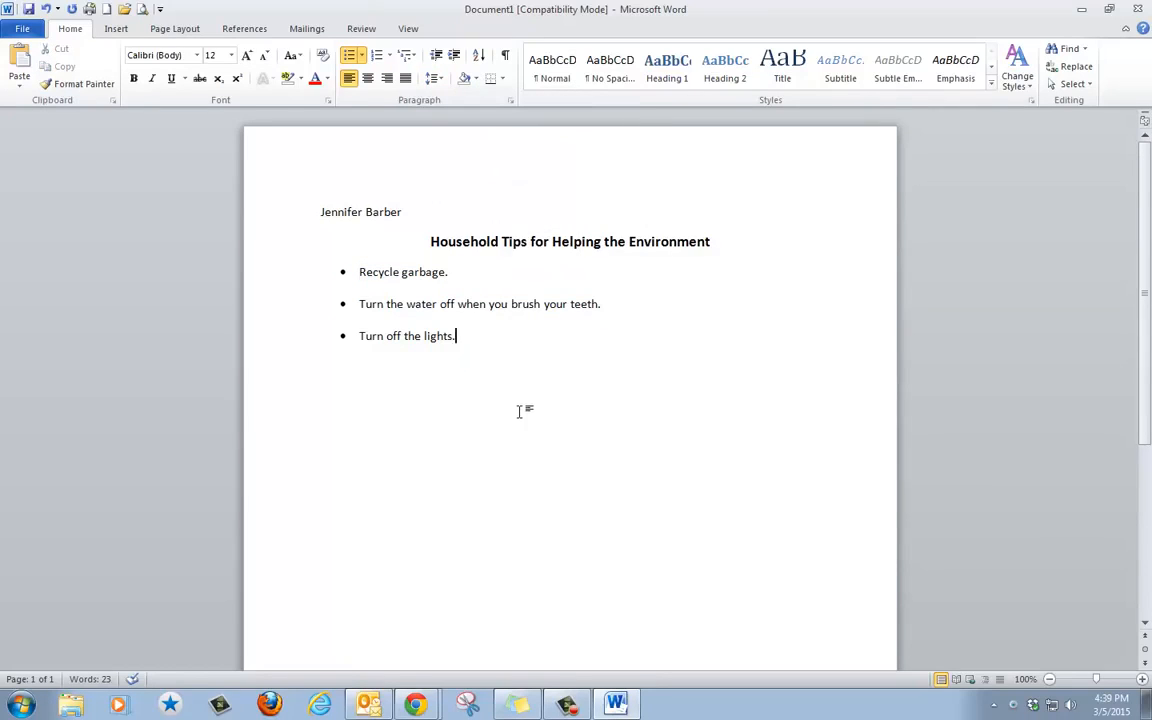
mouse_move(452, 434)
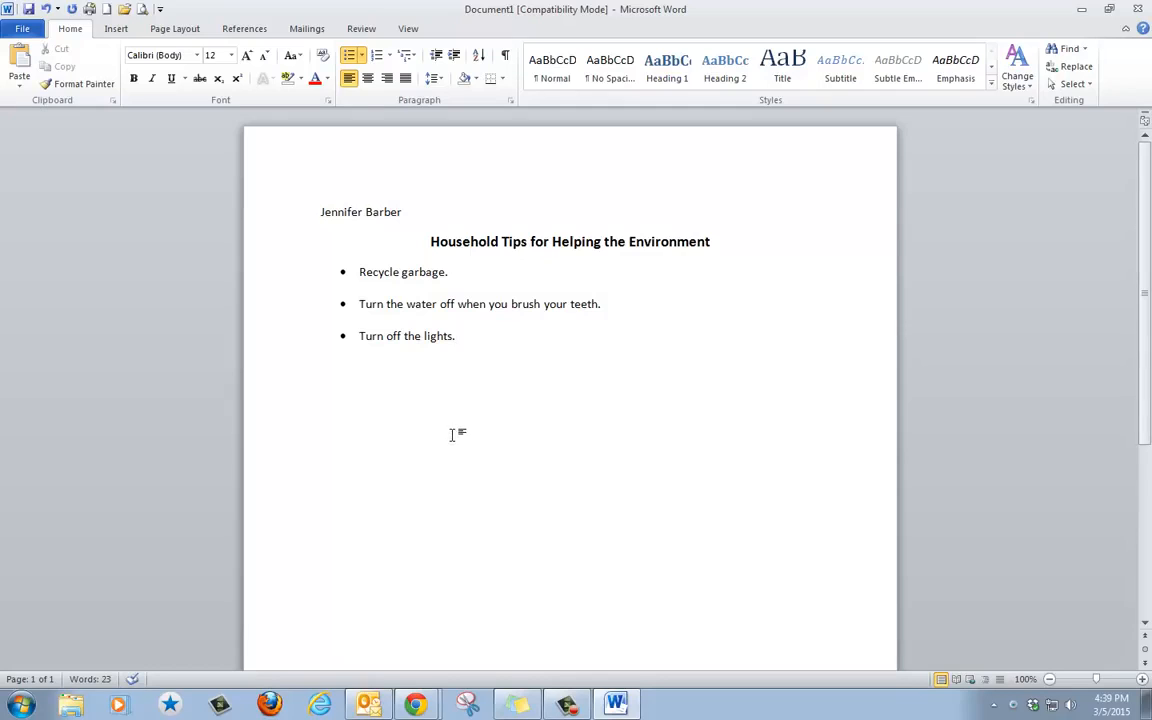
mouse_move(22, 28)
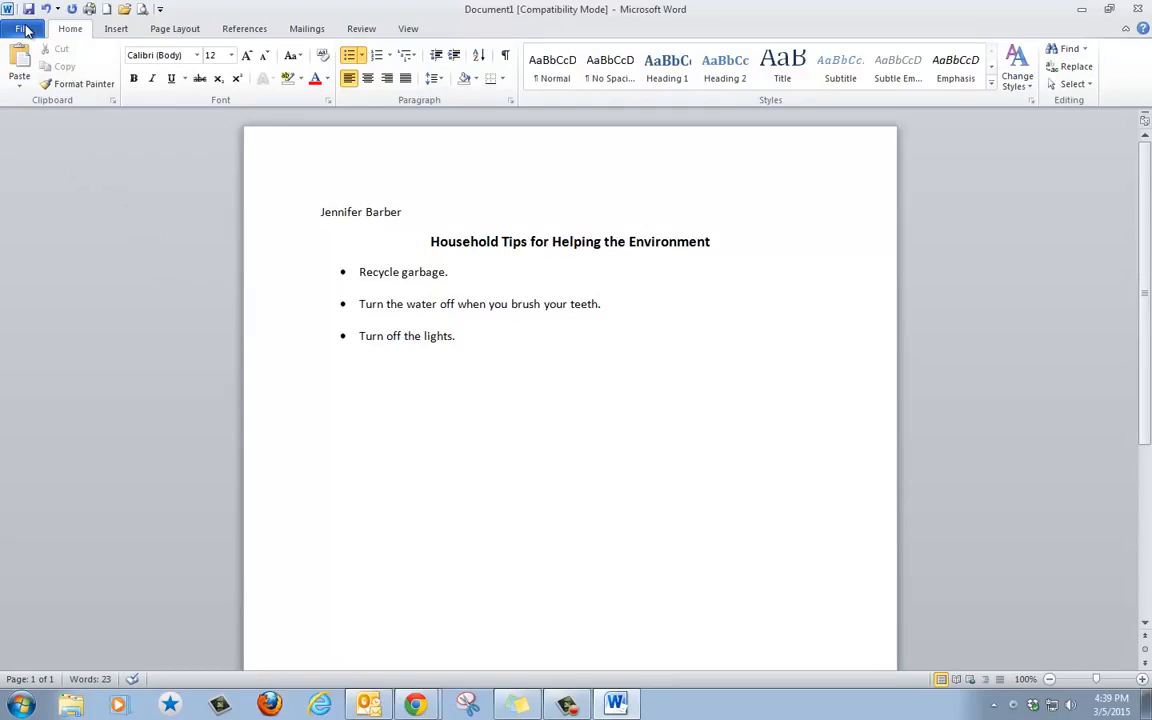
click(24, 28)
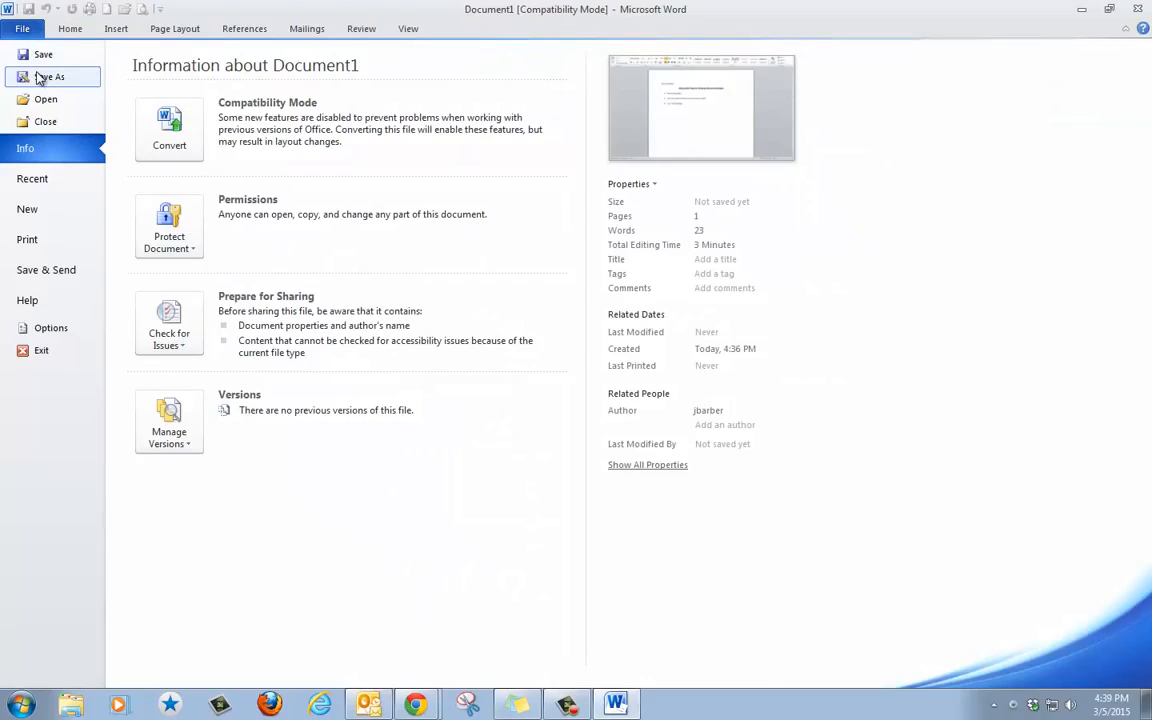
click(52, 76)
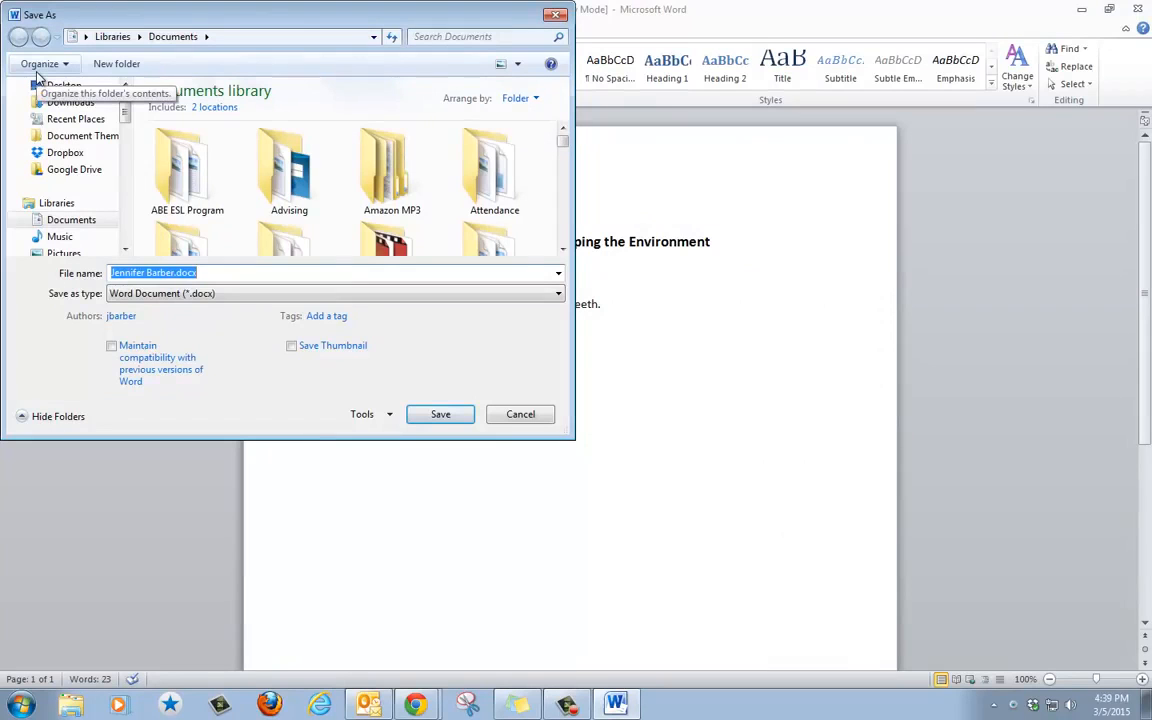
click(152, 272)
text( Household)
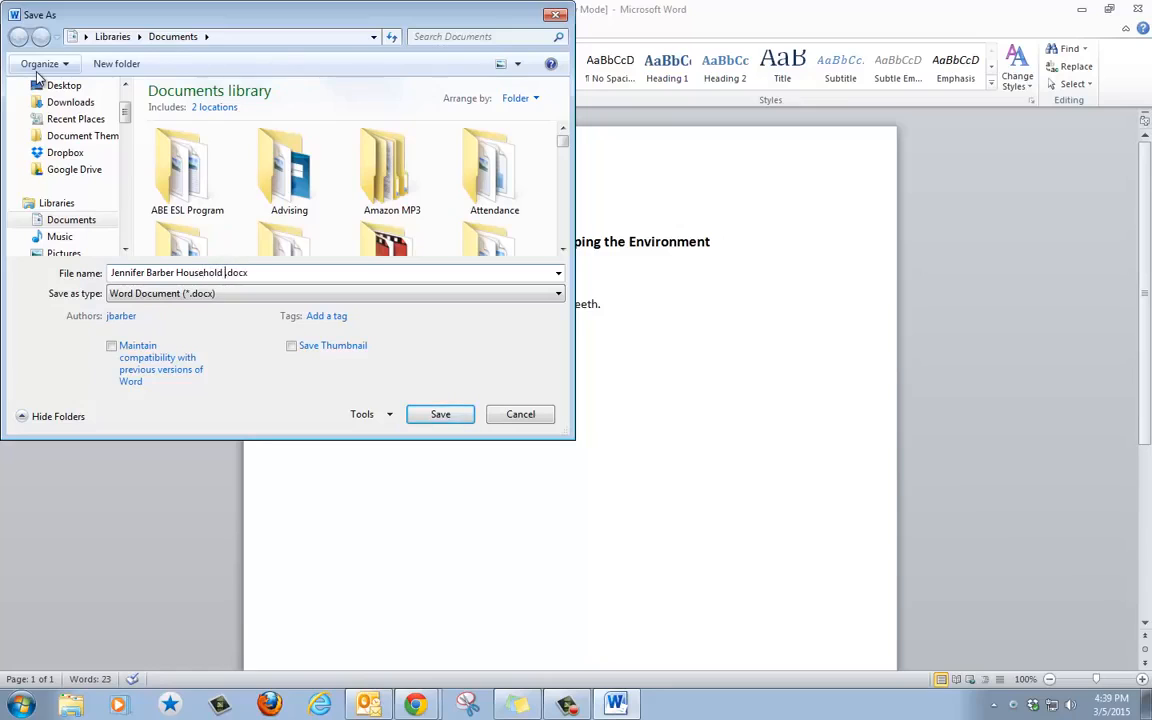
text(Tips)
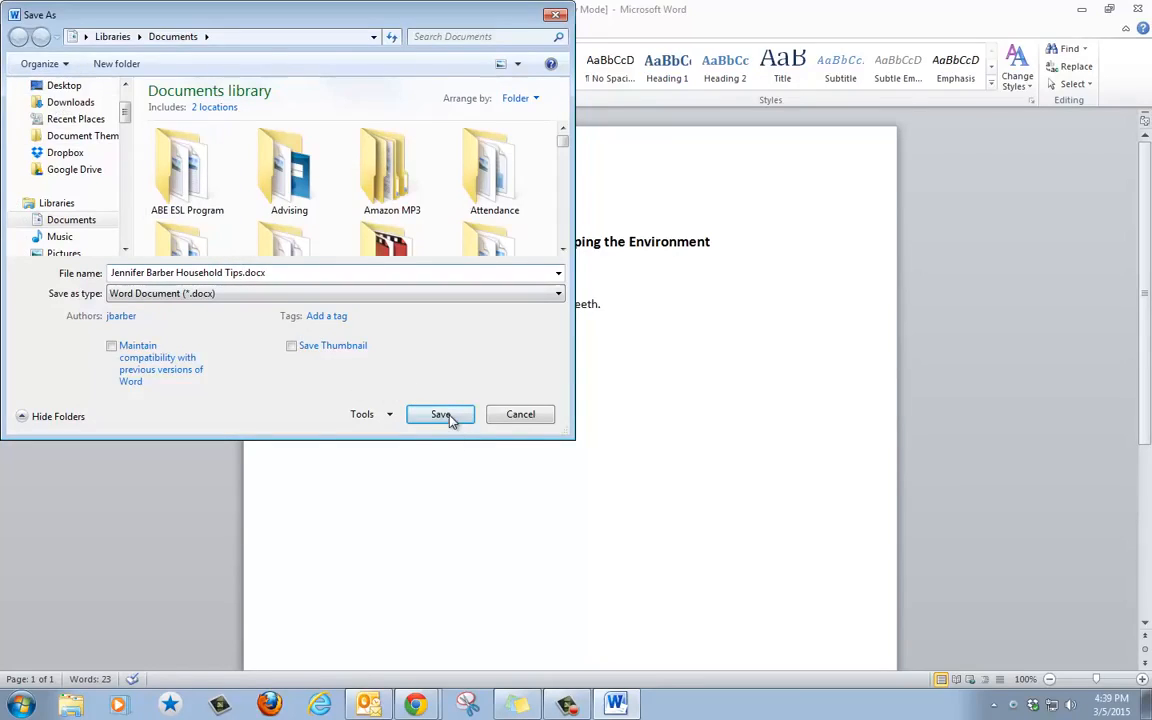
click(440, 414)
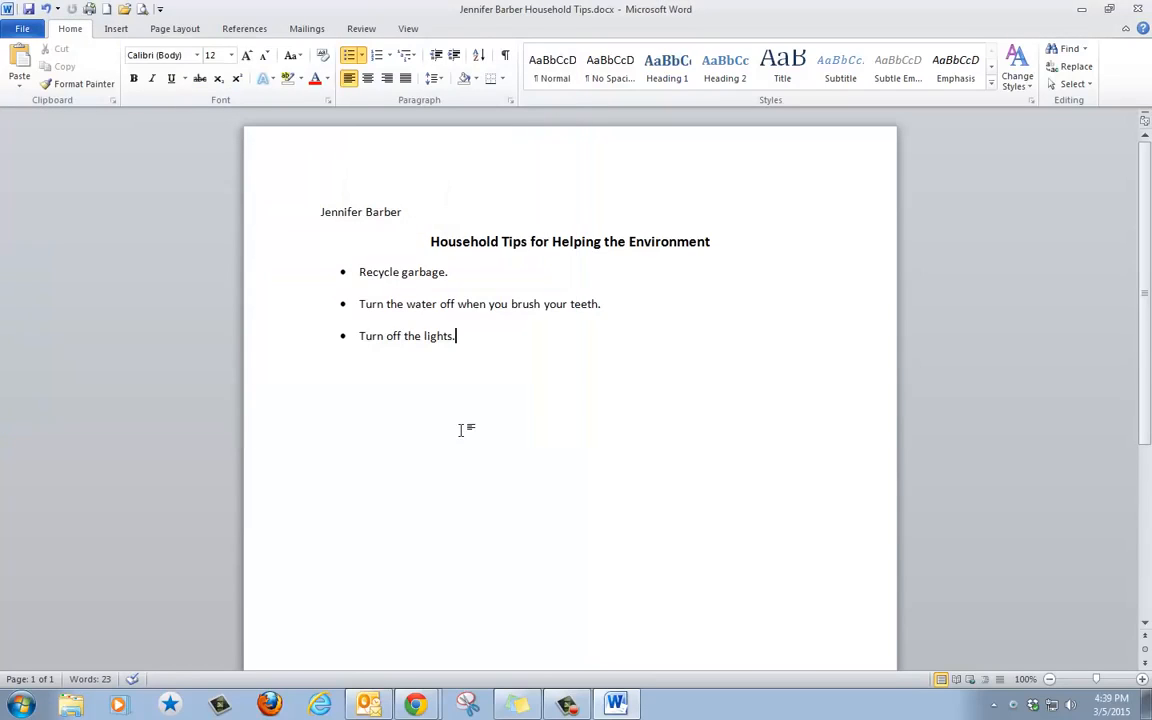
mouse_move(1136, 8)
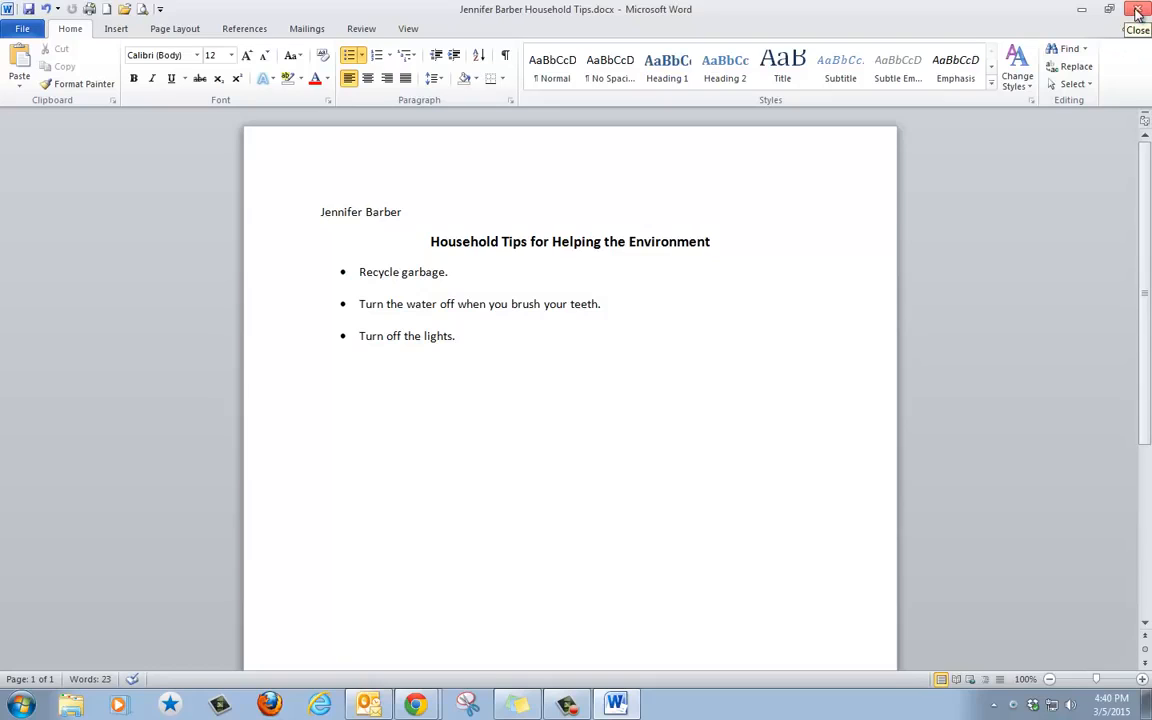
Close Word, leaving the Windows desktop showing.
click(1136, 8)
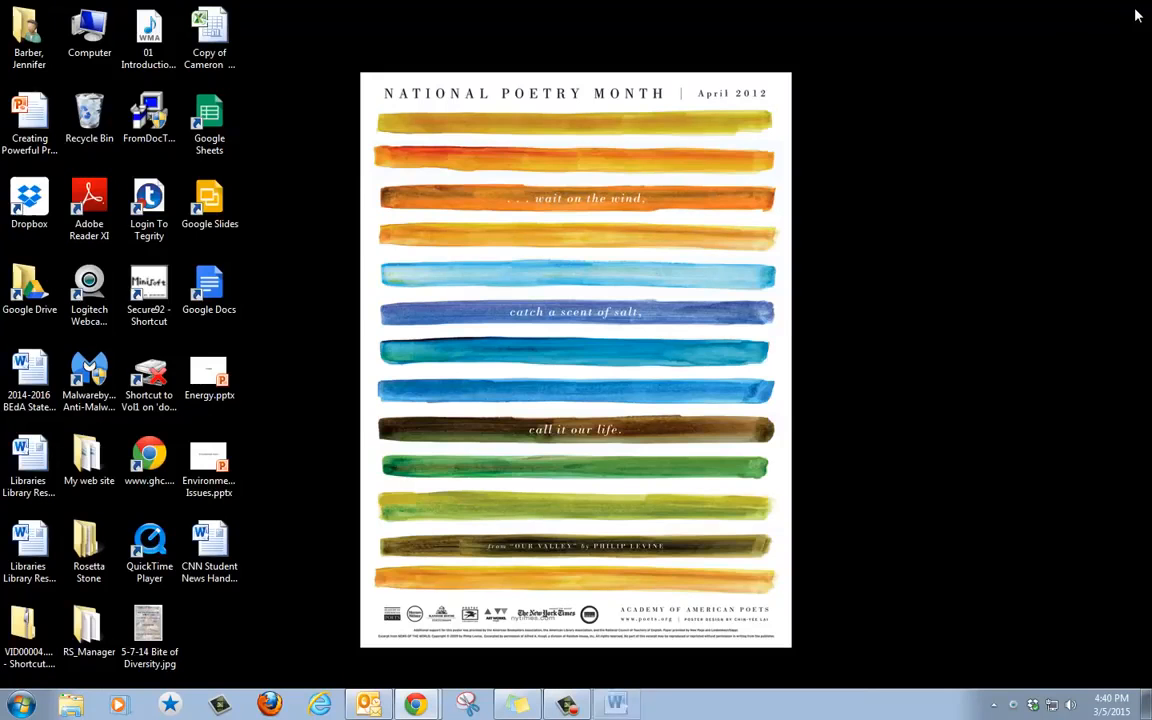